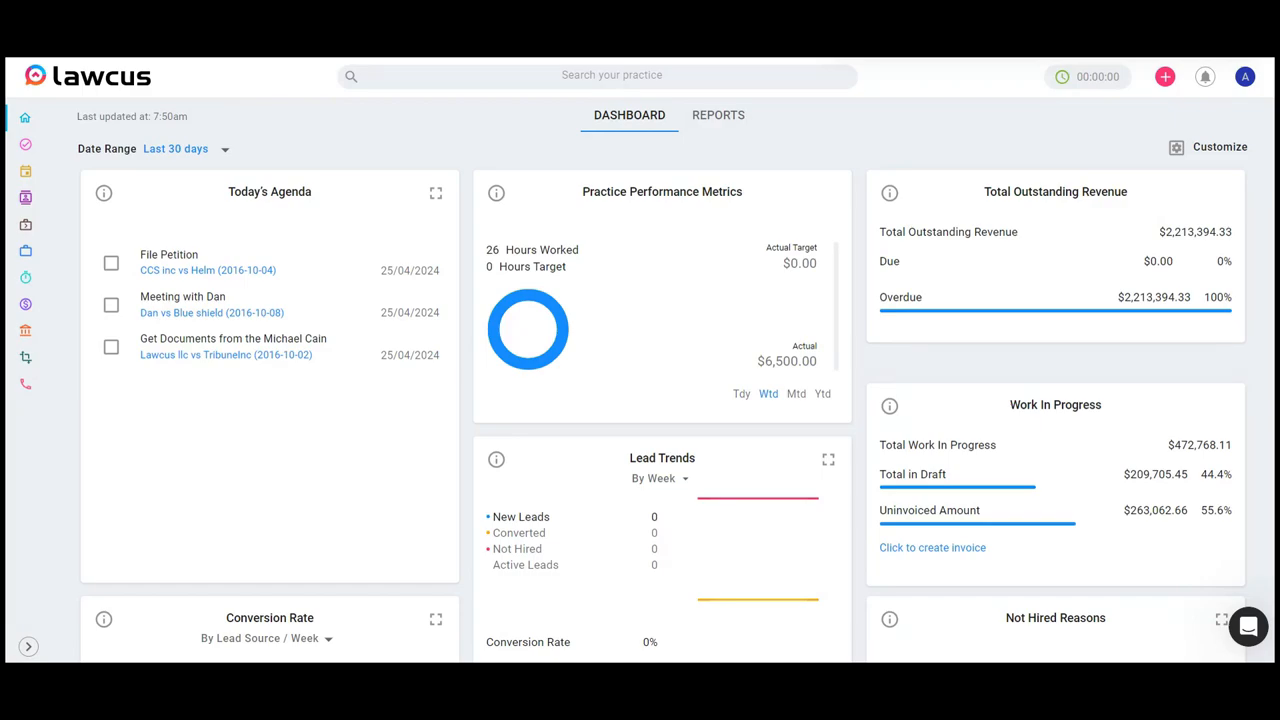
Go to Reports and turn on the 'New reports UI' toggle.
click(719, 114)
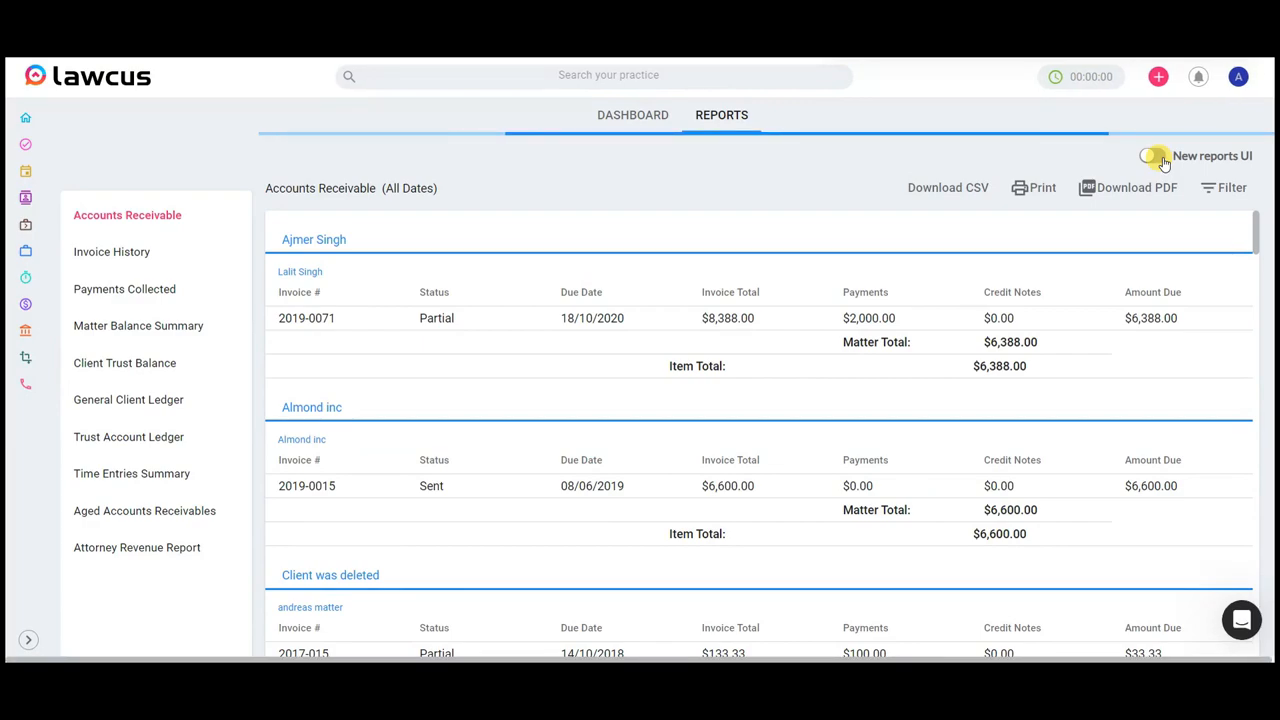
click(1150, 156)
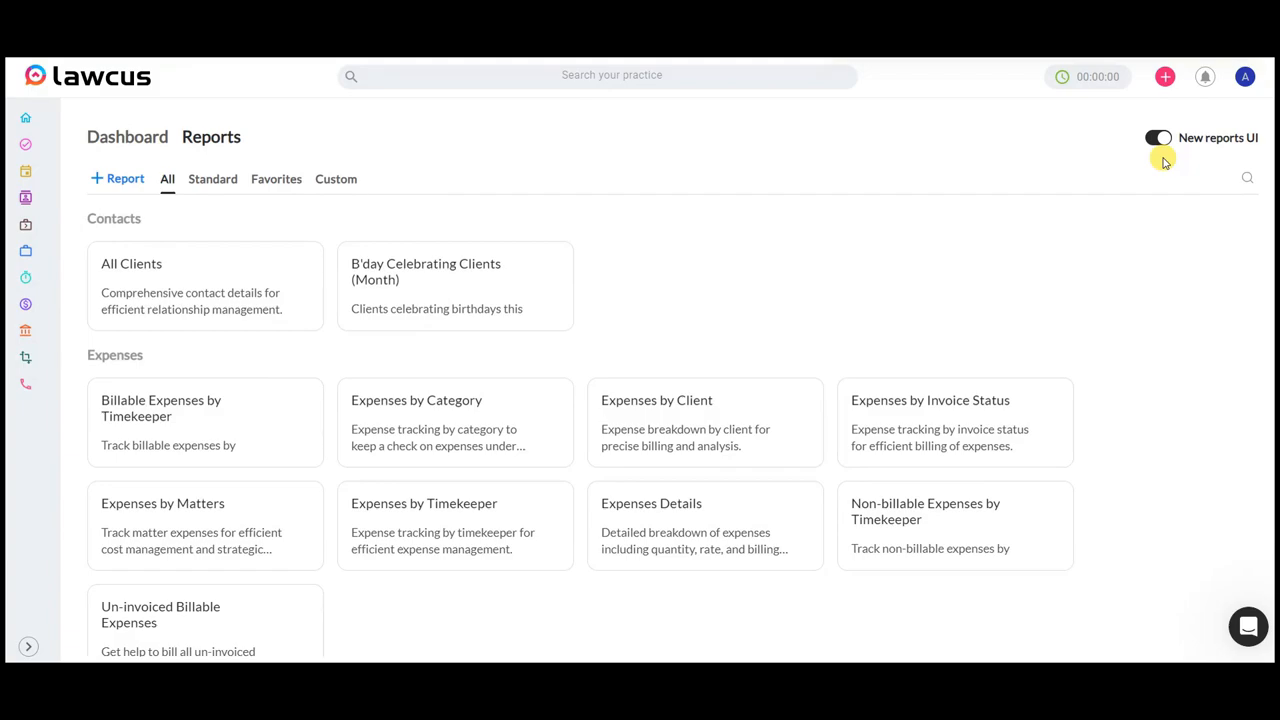
Filter to Standard reports and scroll past Expenses, Flat Fees and Invoices to revenue reports.
click(212, 178)
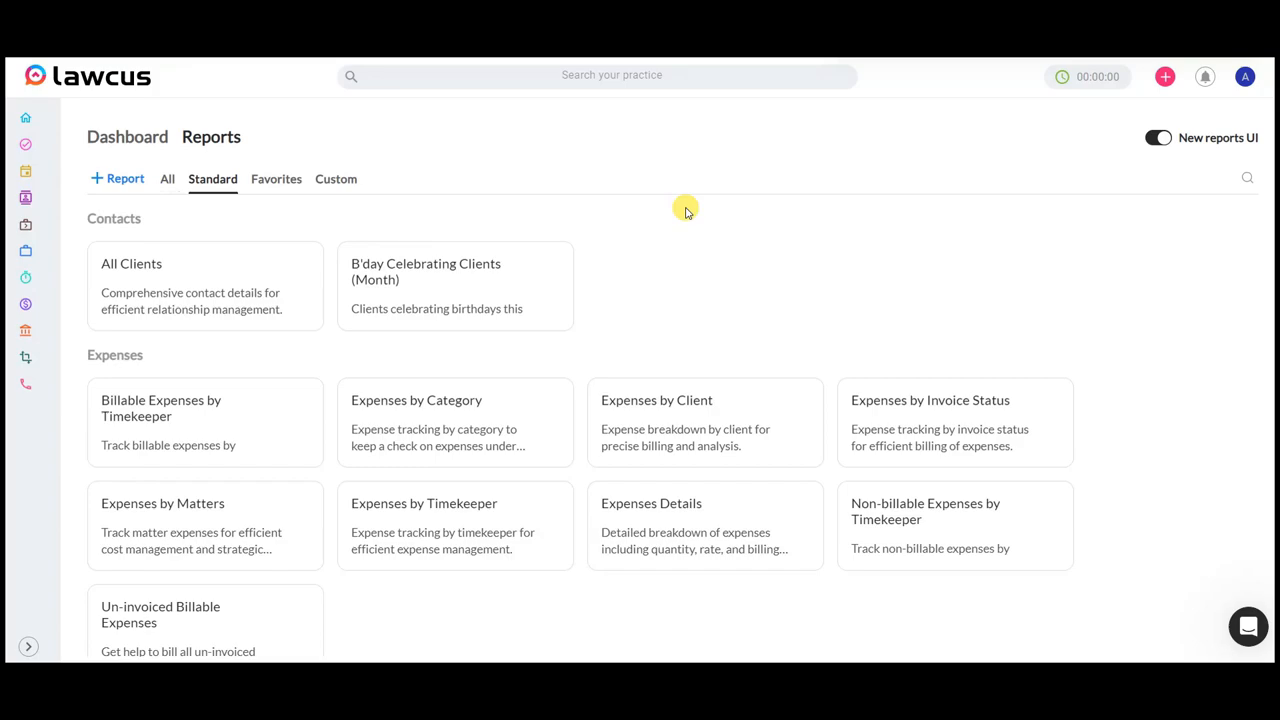
scroll(down, 3)
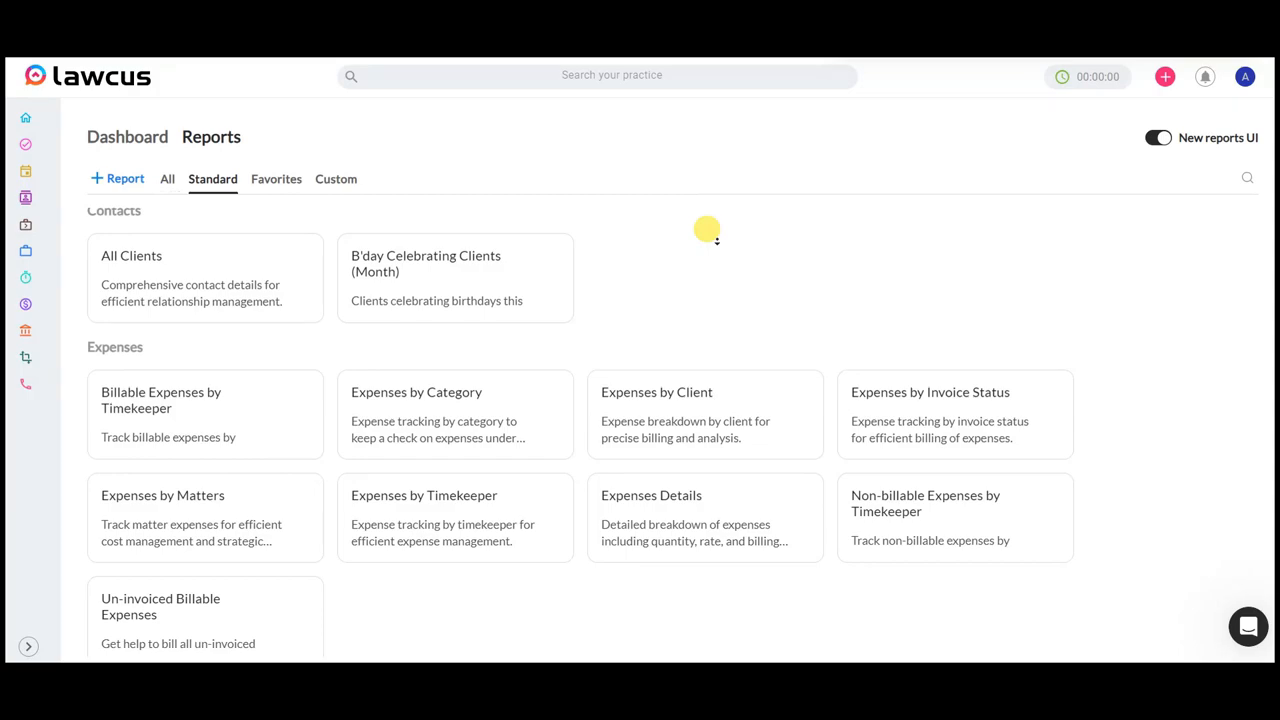
mouse_move(703, 250)
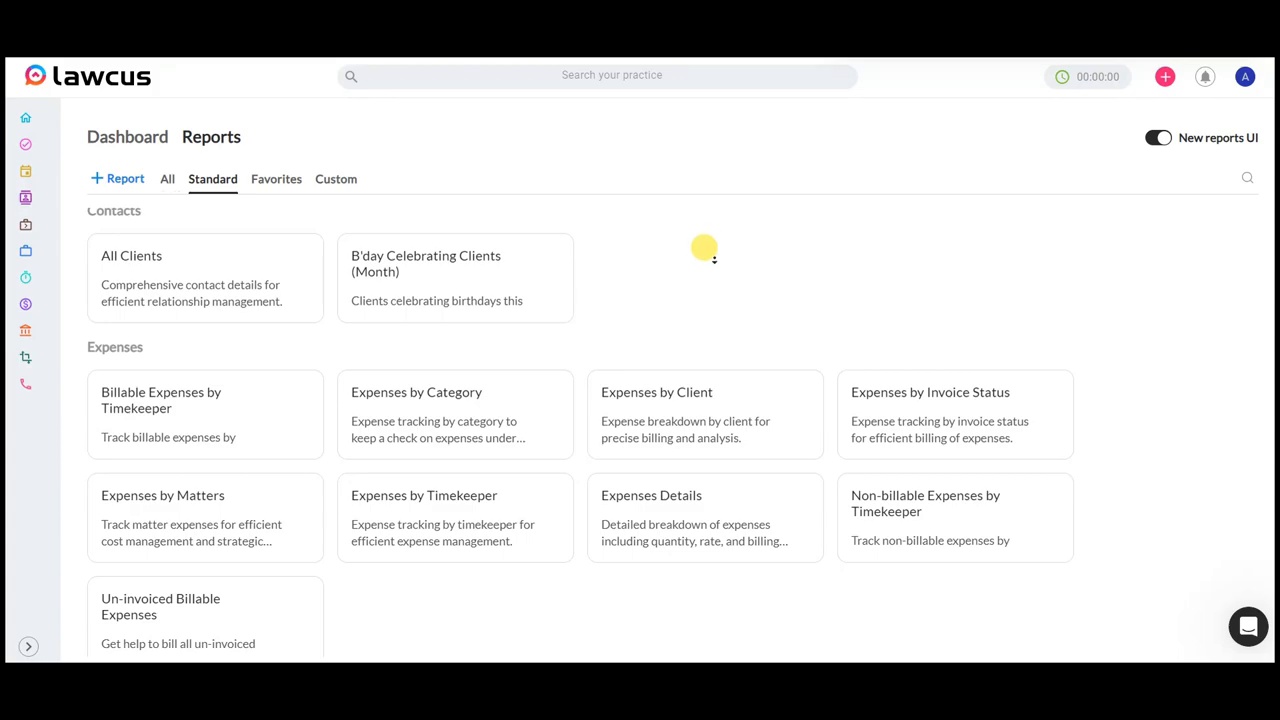
mouse_move(699, 285)
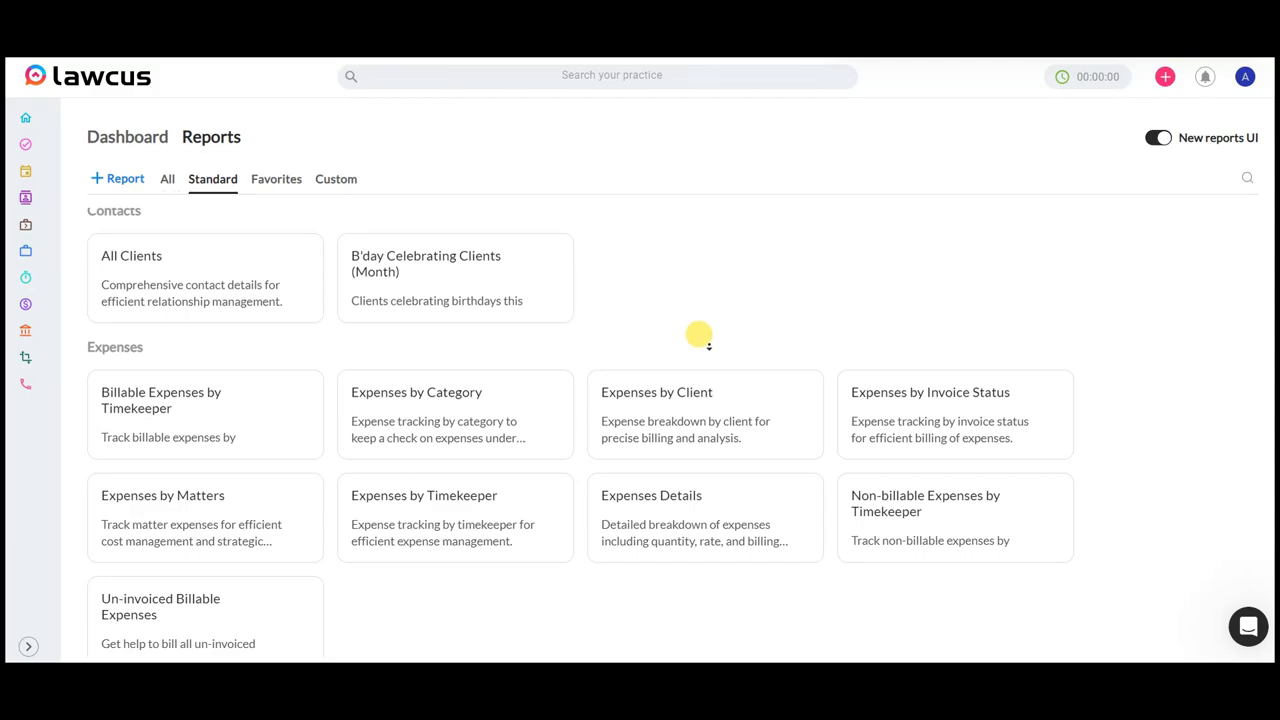
scroll(down, 3)
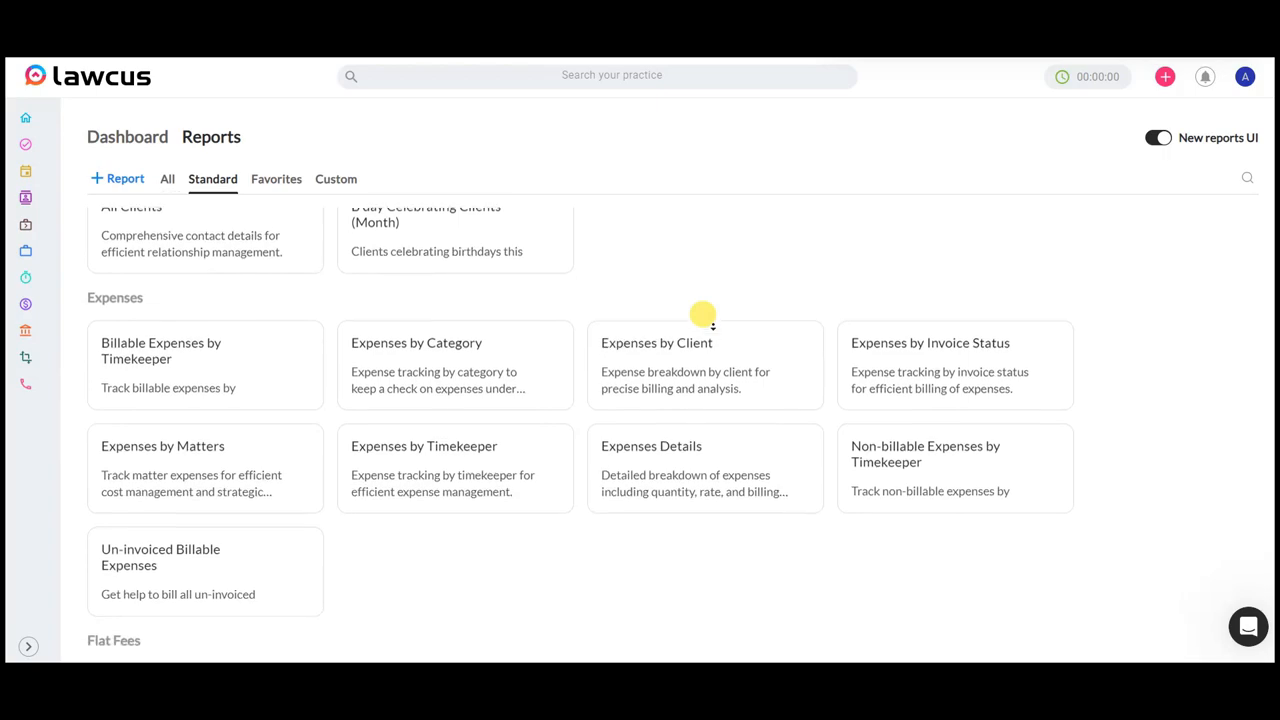
scroll(down, 3)
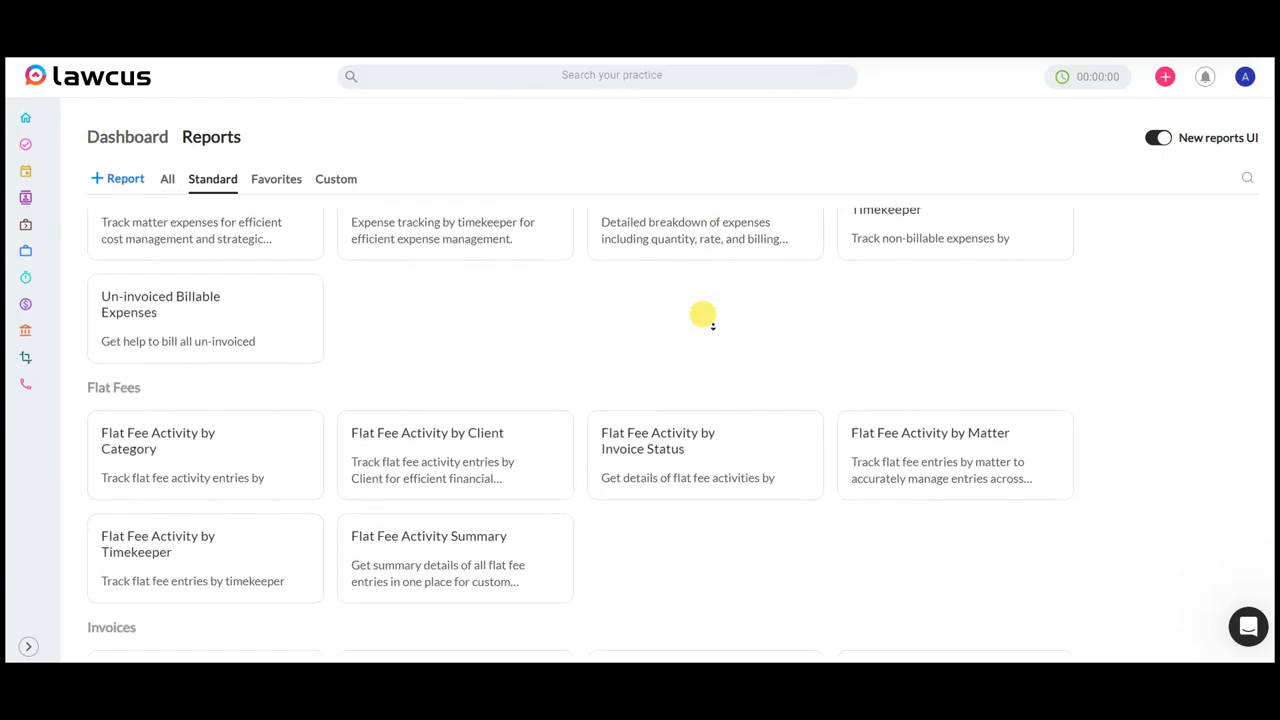
scroll(down, 3)
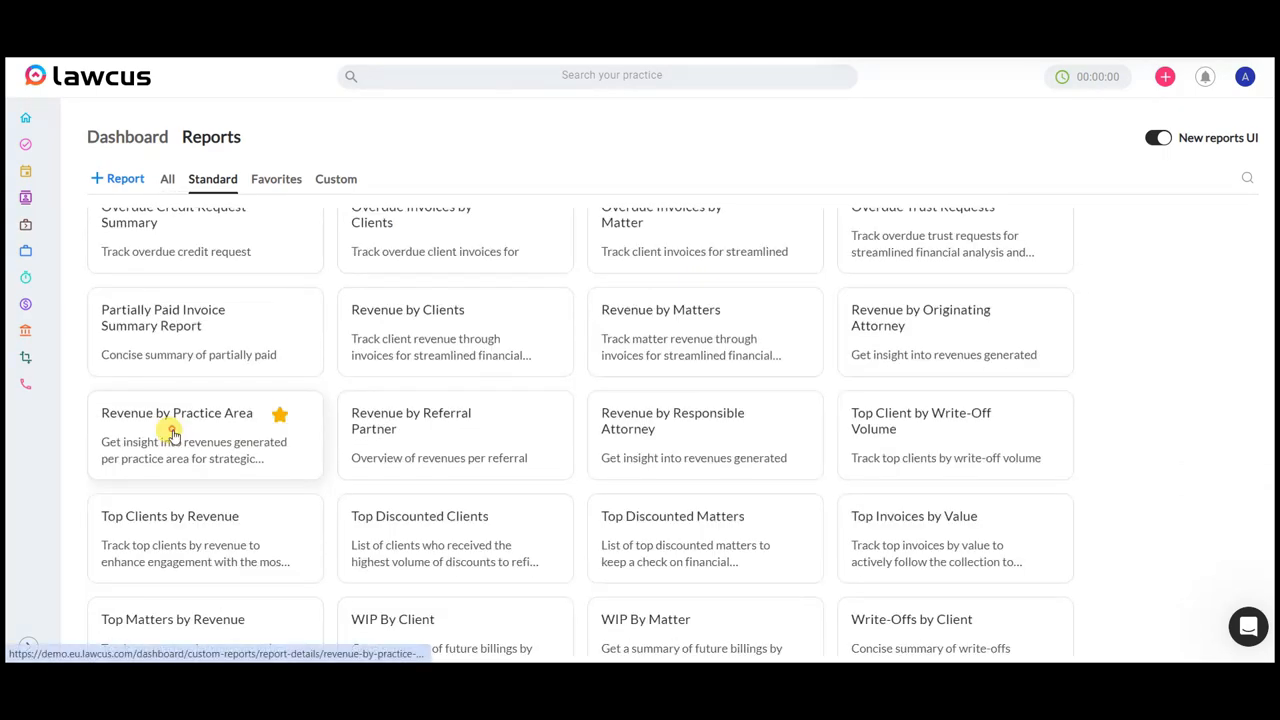
Open Revenue by Practice Area and preview Hide Fields, Filter, Grouping, Sort, Aggregation and Report Period.
click(177, 412)
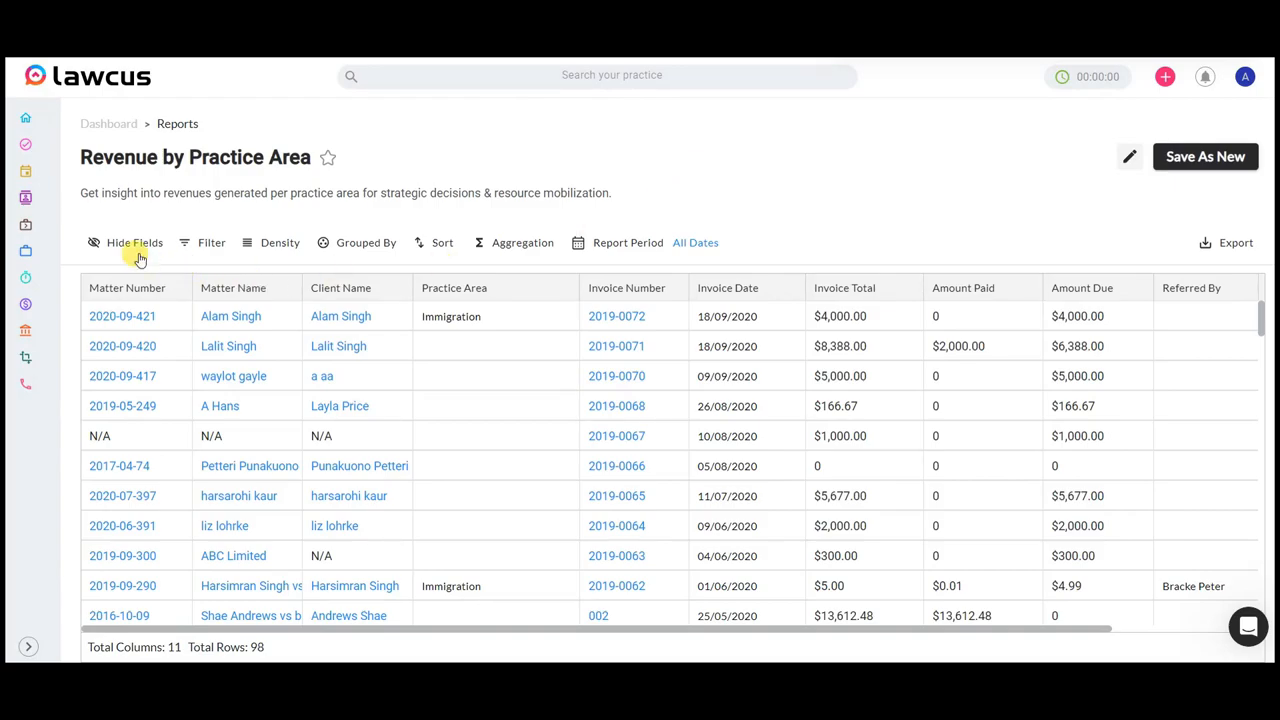
click(129, 242)
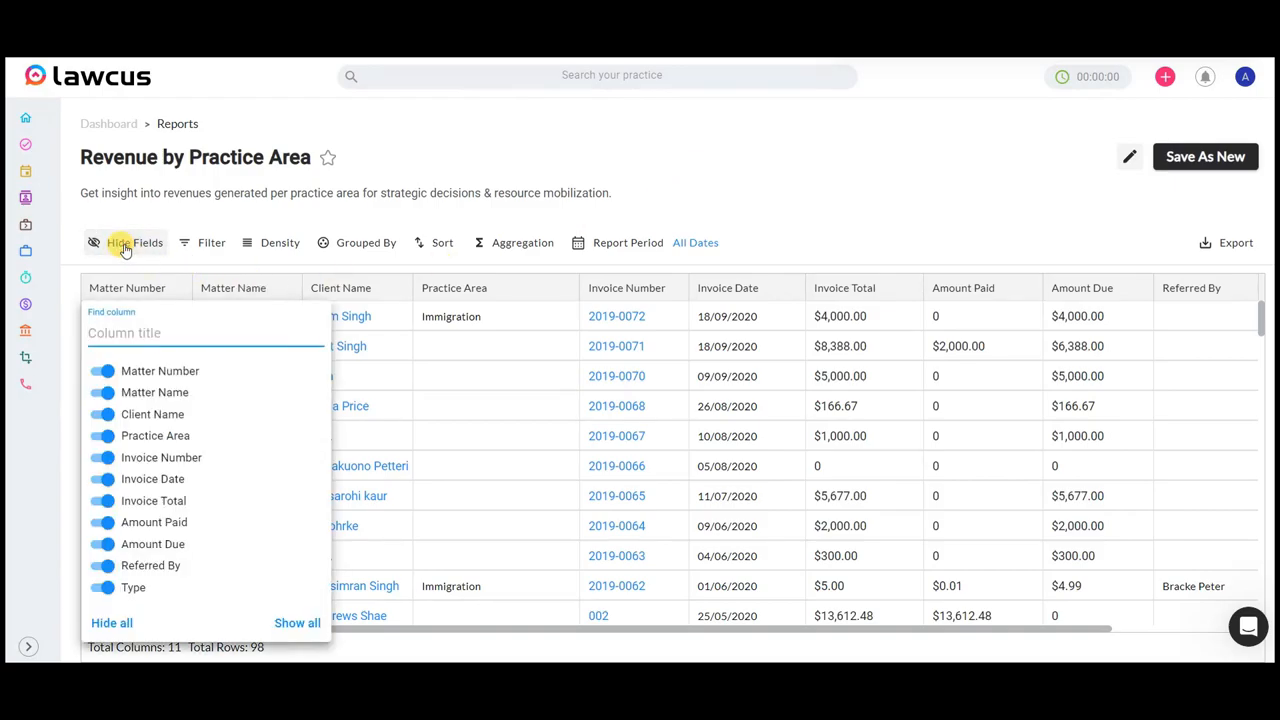
click(210, 242)
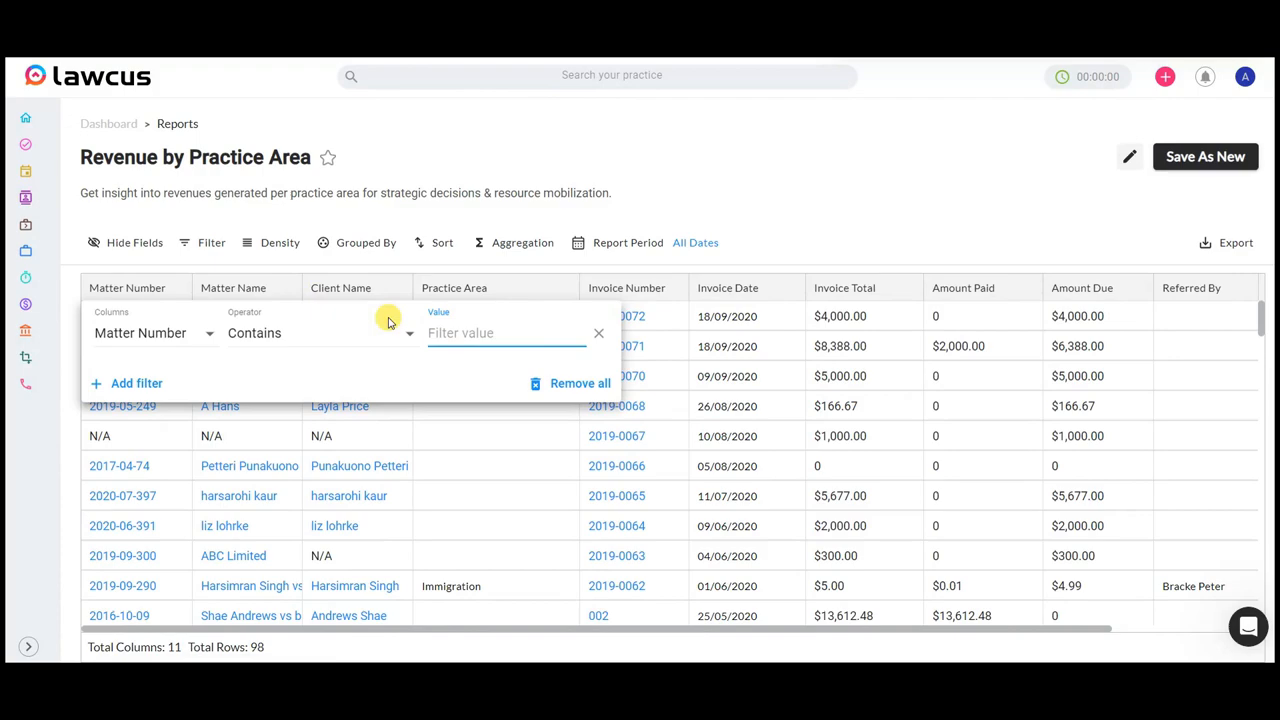
click(364, 242)
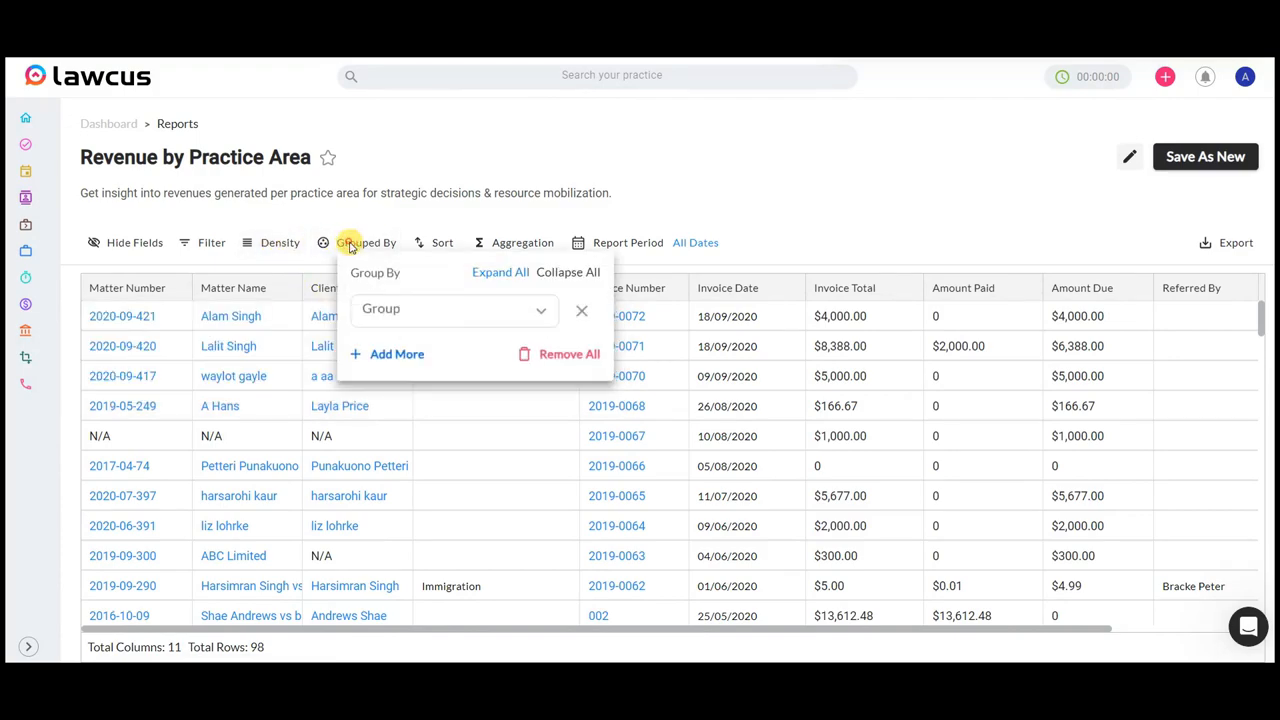
mouse_move(441, 242)
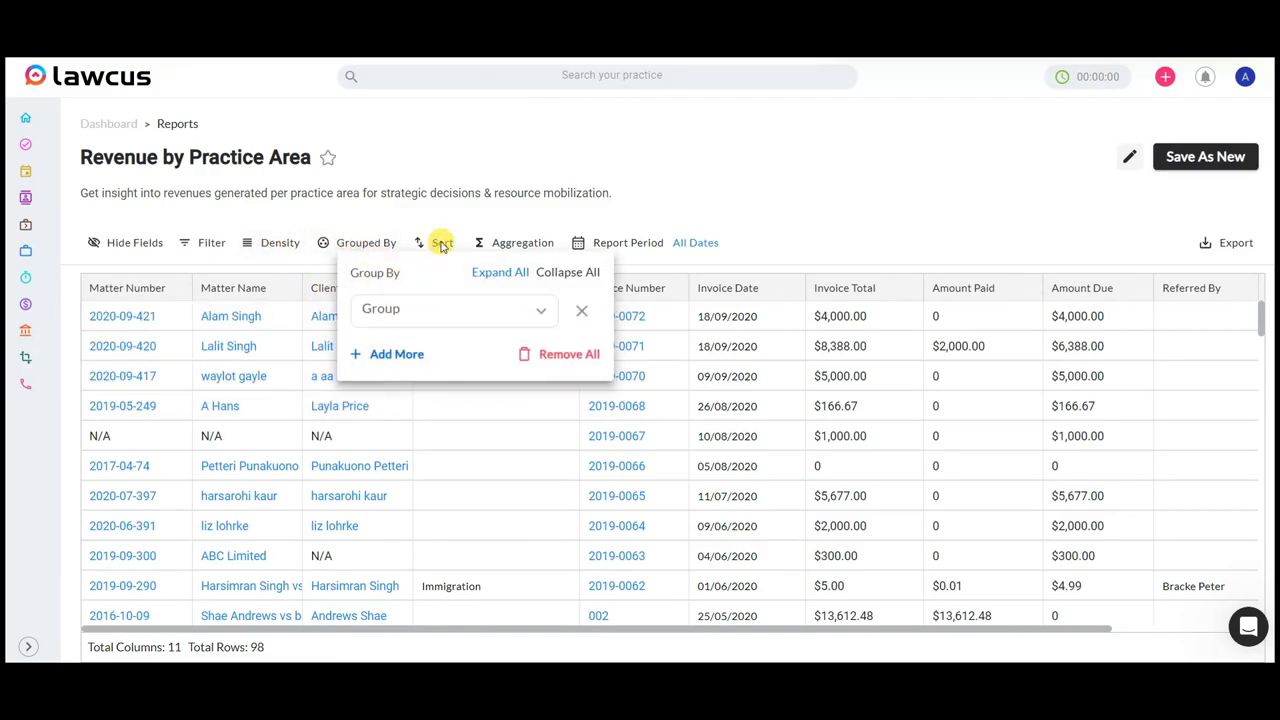
click(442, 242)
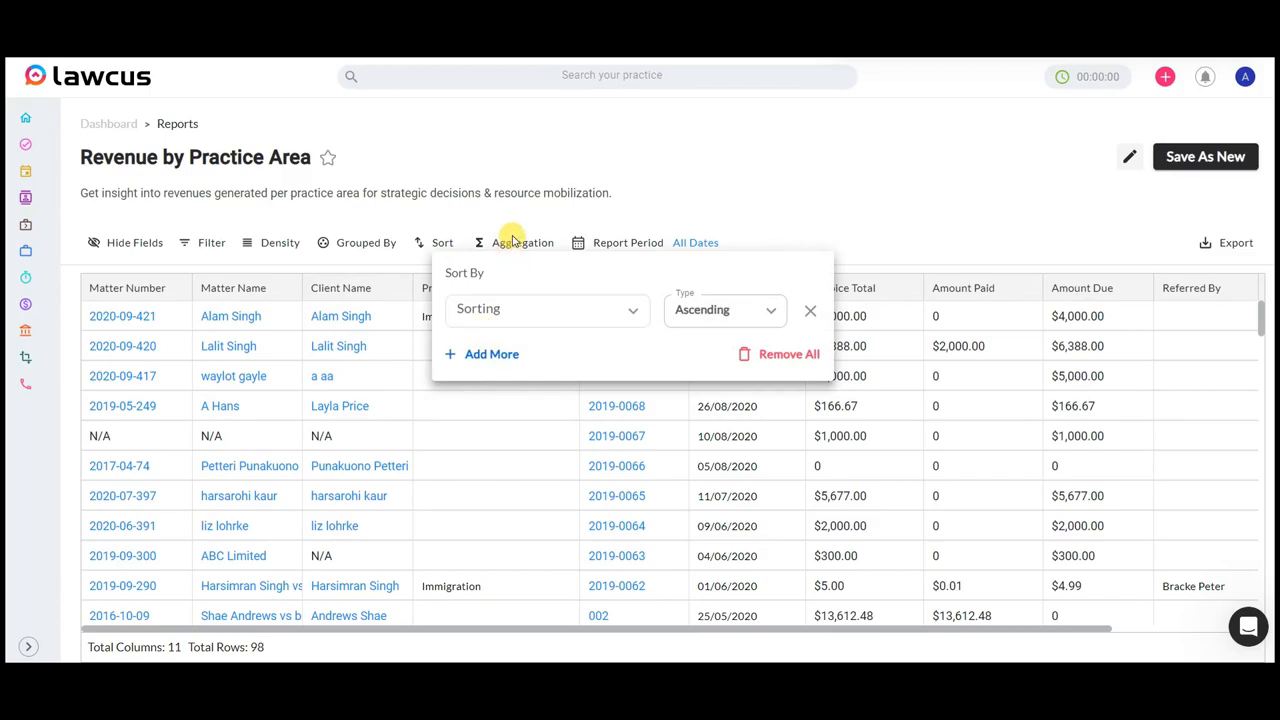
click(523, 242)
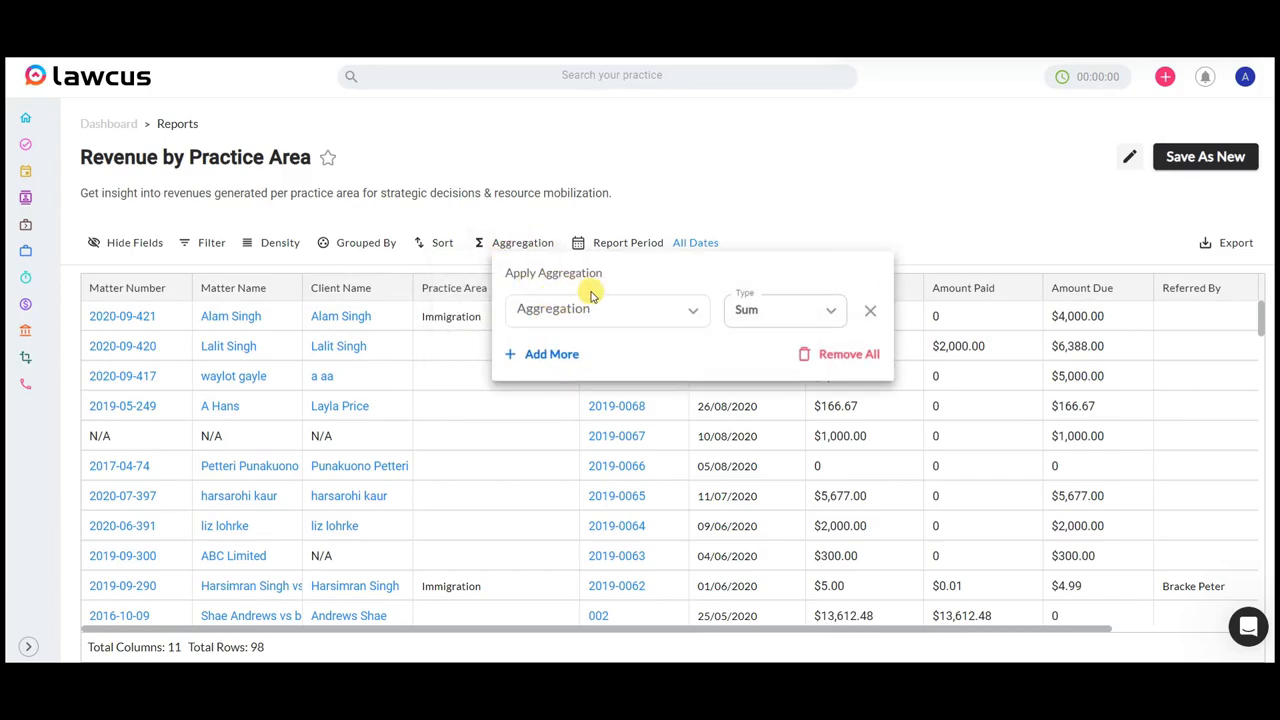
click(690, 242)
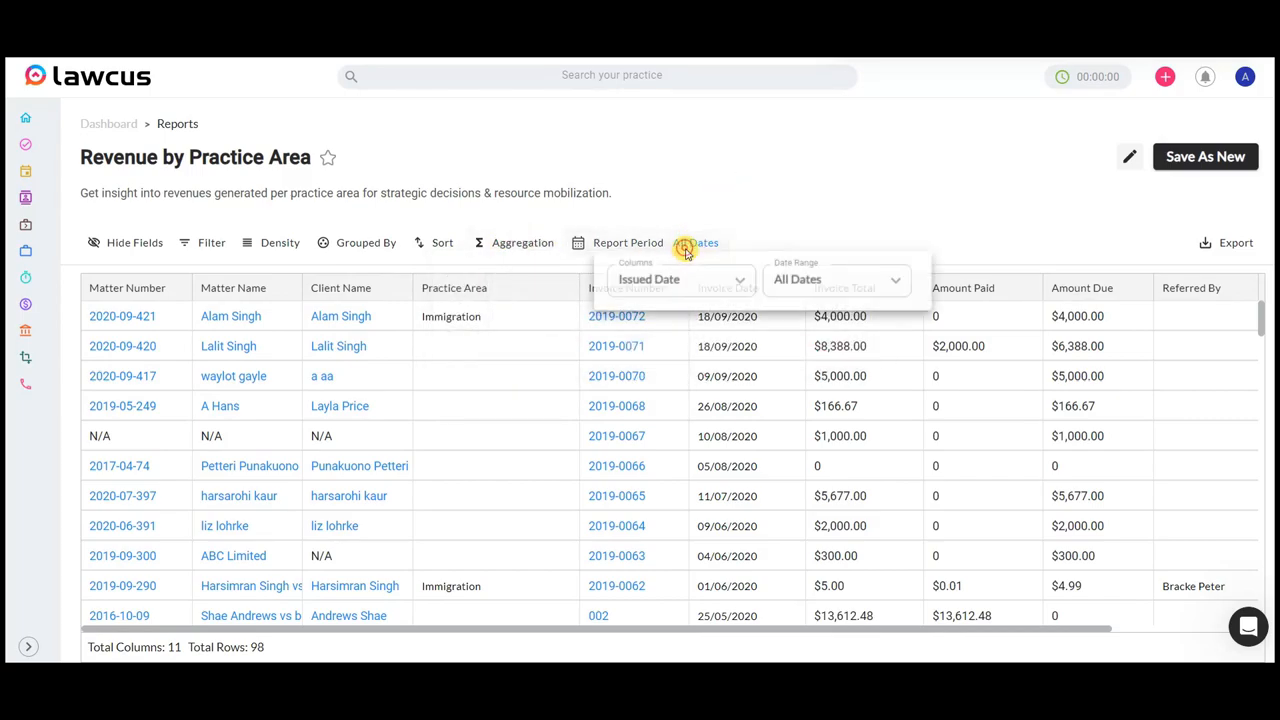
click(663, 243)
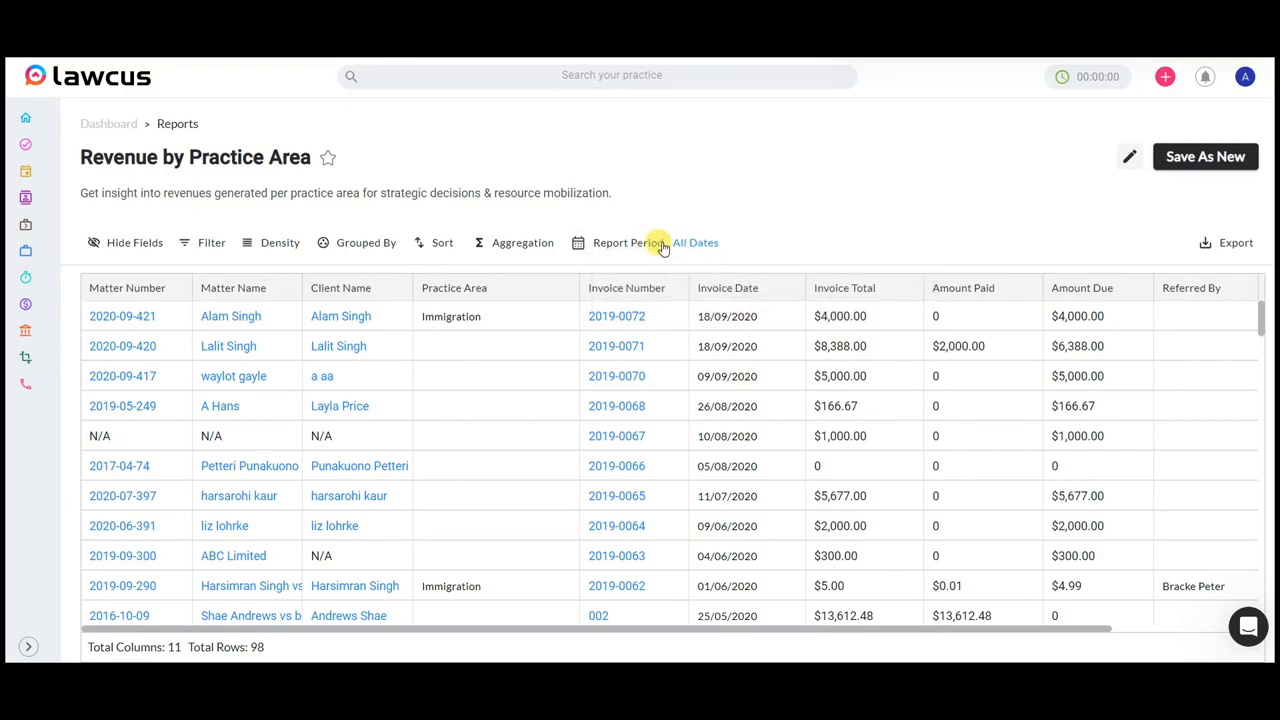
mouse_move(330, 152)
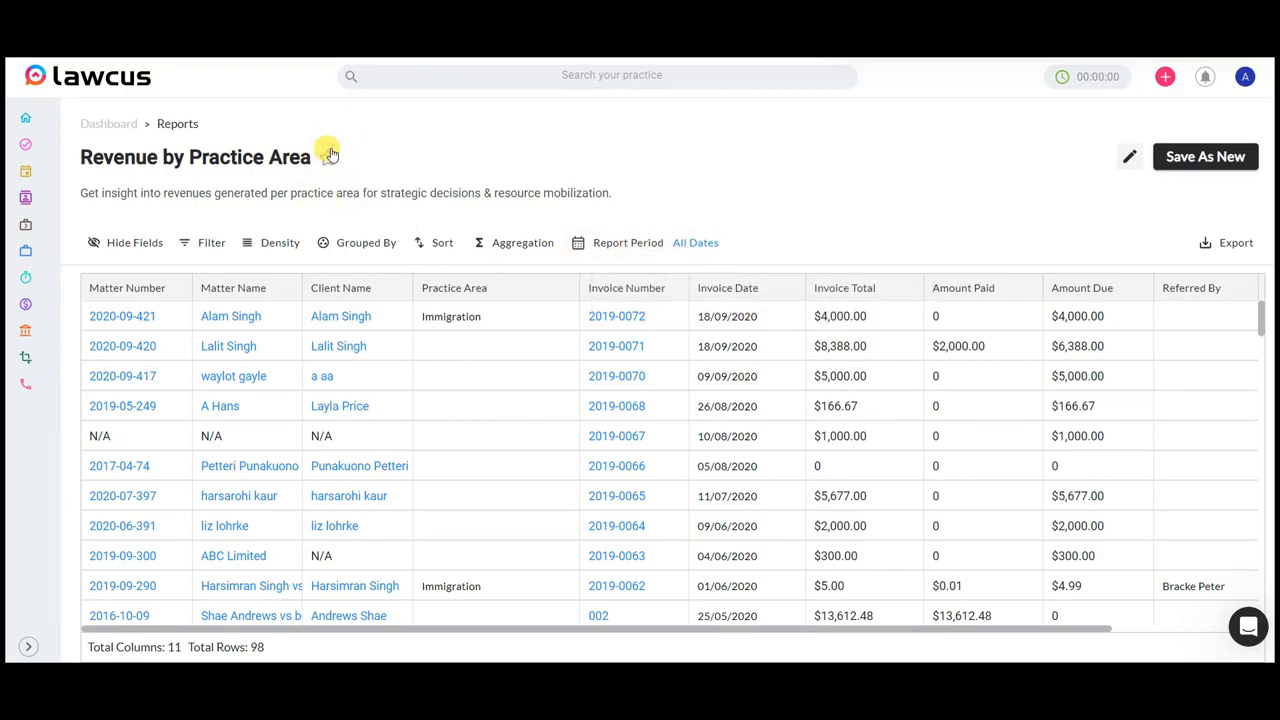
Star Revenue by Practice Area, discard unsaved changes, and view Favorites then Standard reports.
click(326, 157)
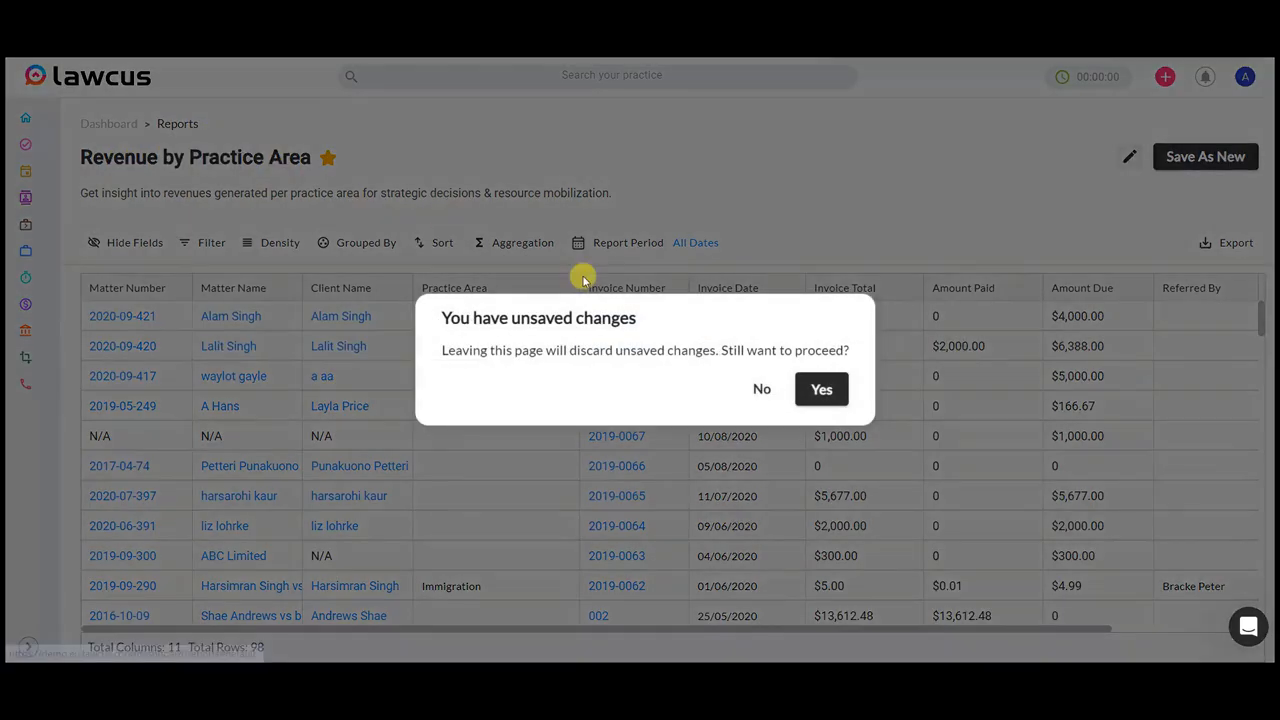
click(821, 389)
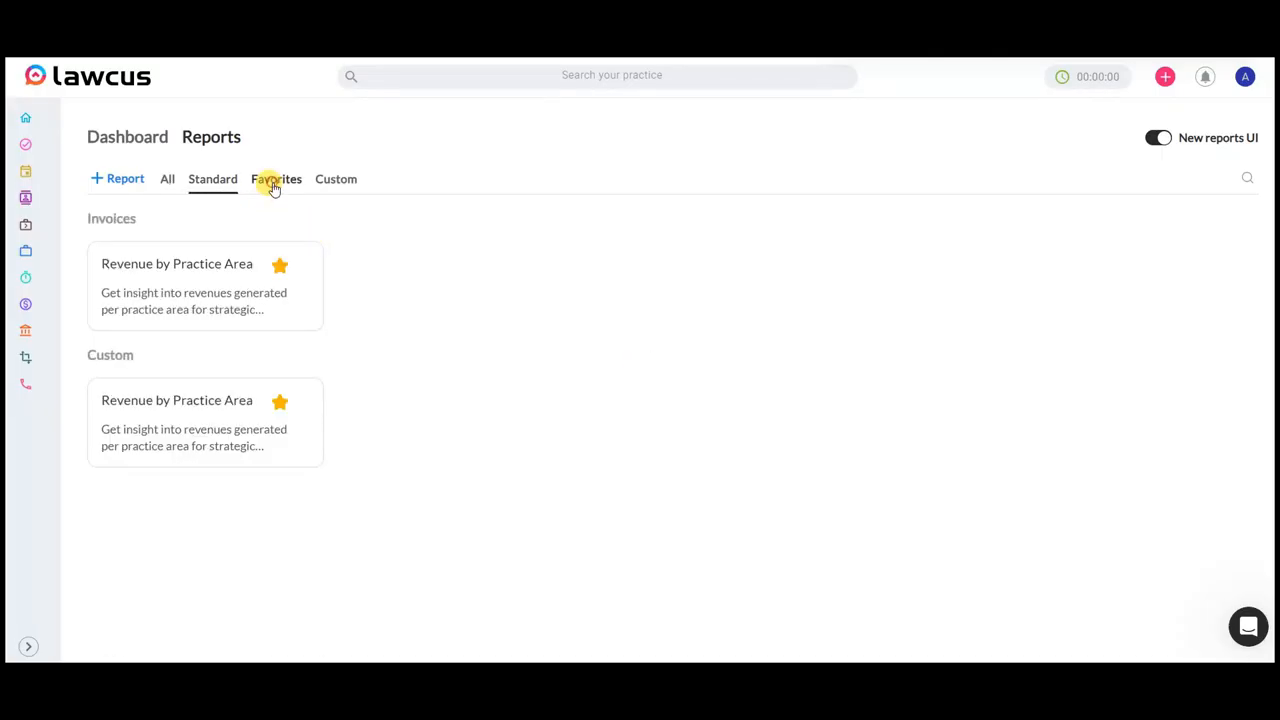
click(276, 179)
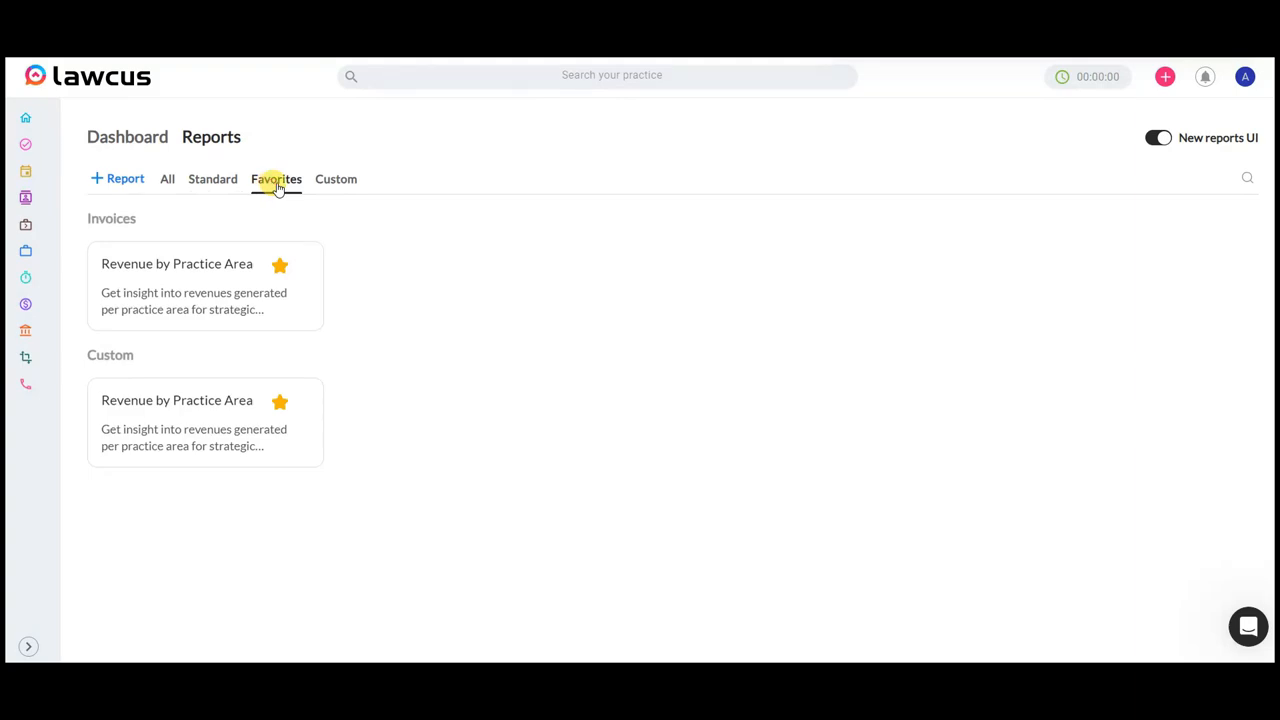
click(212, 179)
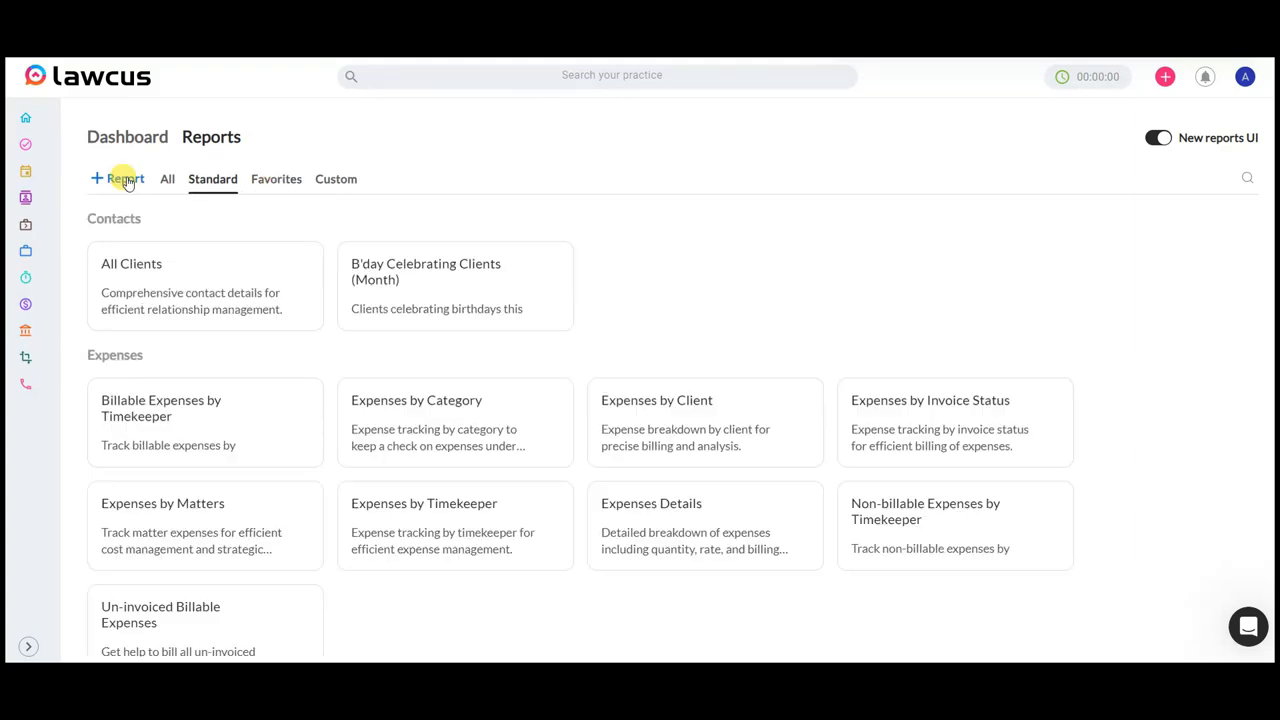
Create a new report described as 'This is a test report submission.'.
click(117, 178)
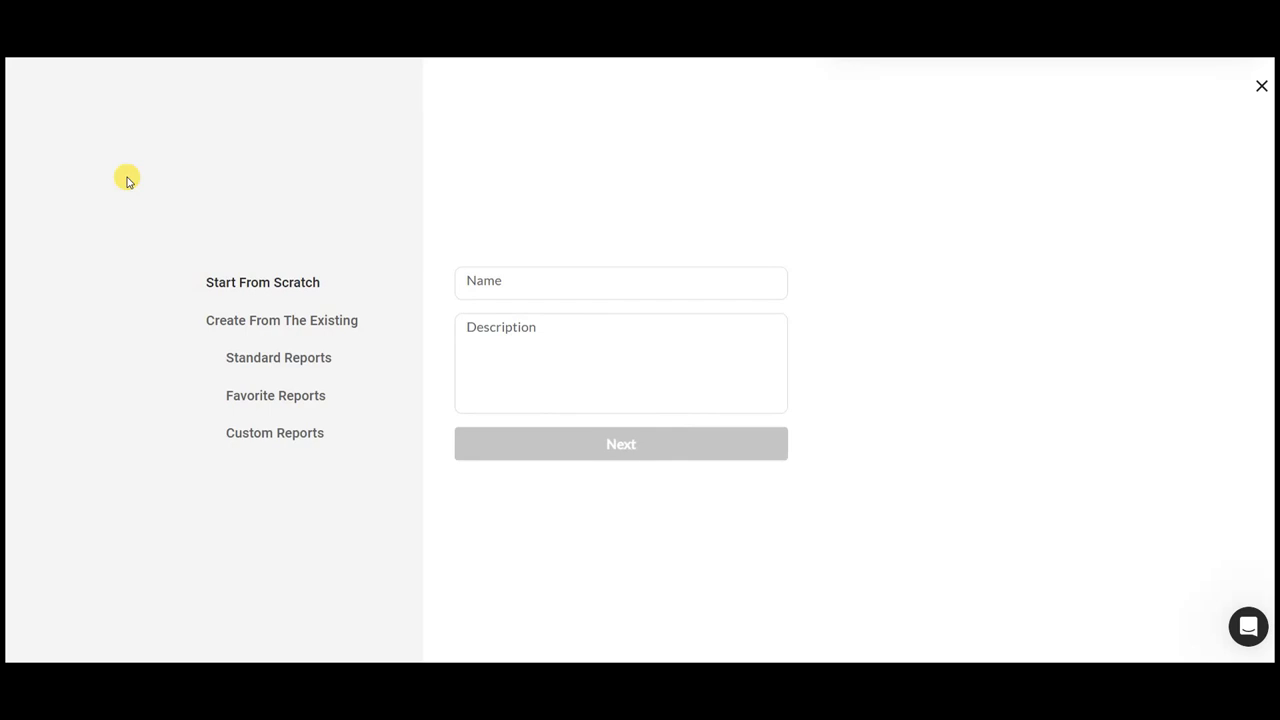
text(This is a test report submission.)
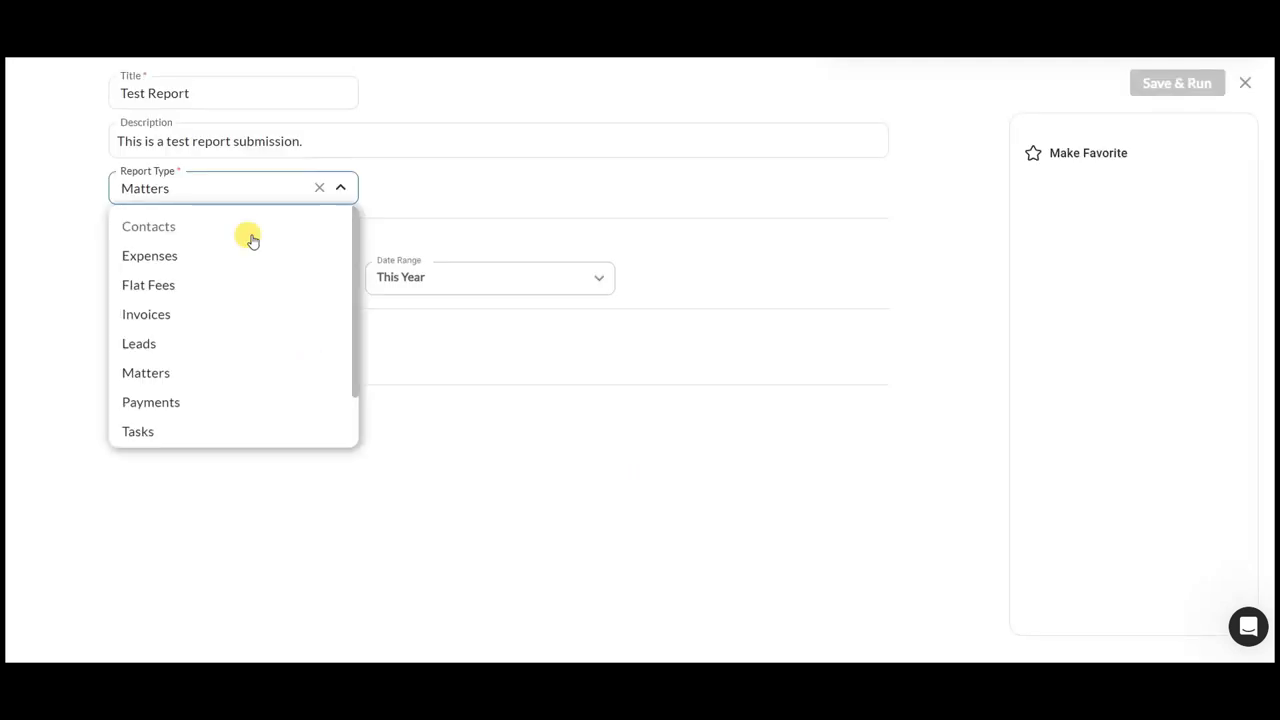
mouse_move(237, 262)
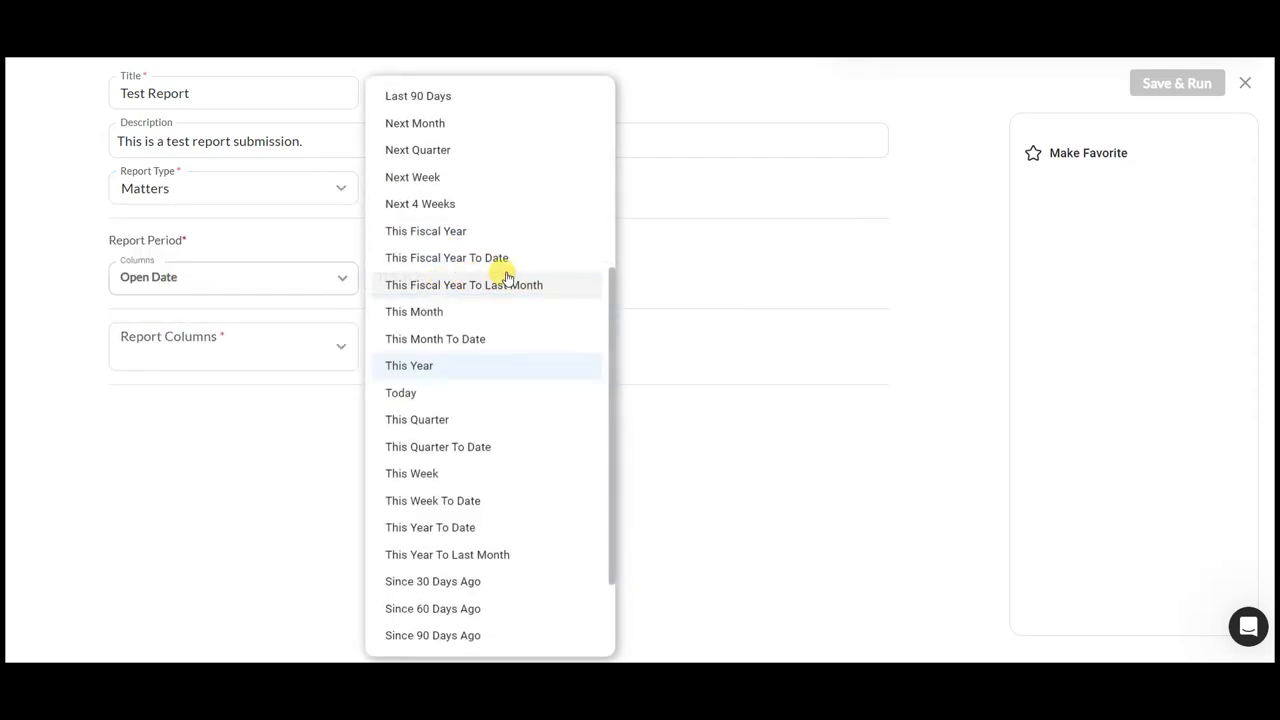
Keep the report period as Open Date for This Year.
click(409, 365)
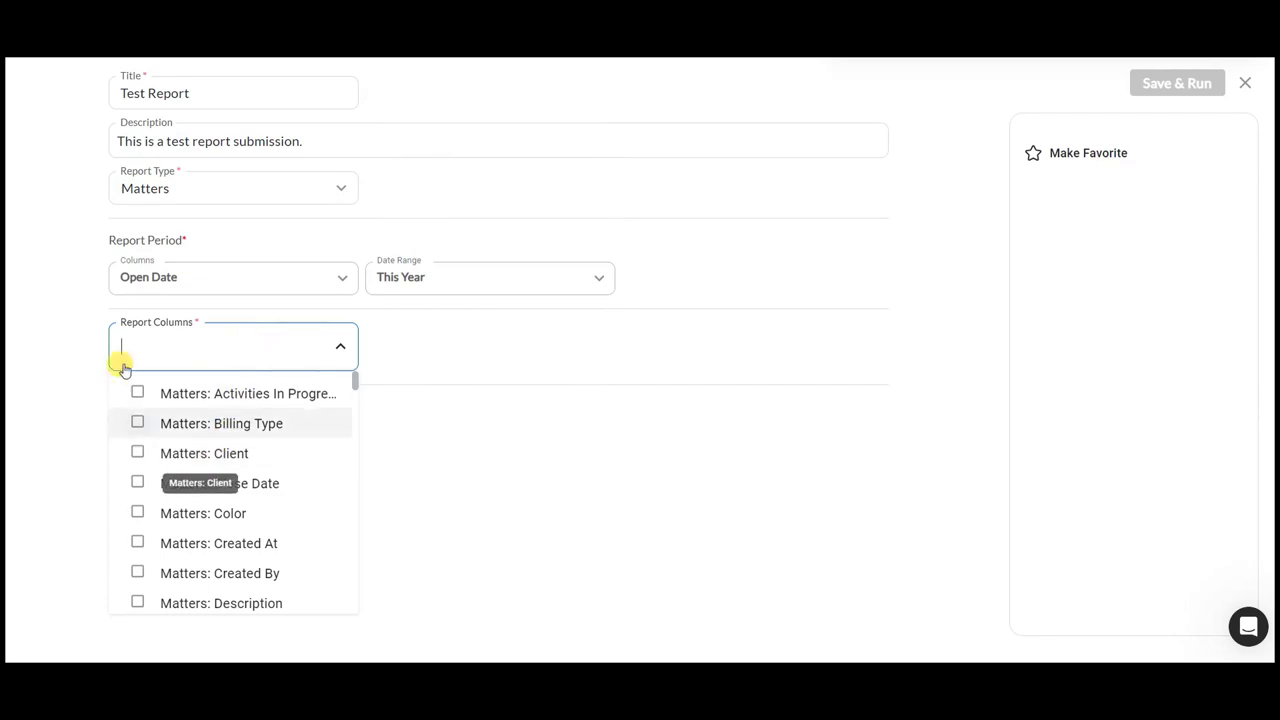
mouse_move(218, 451)
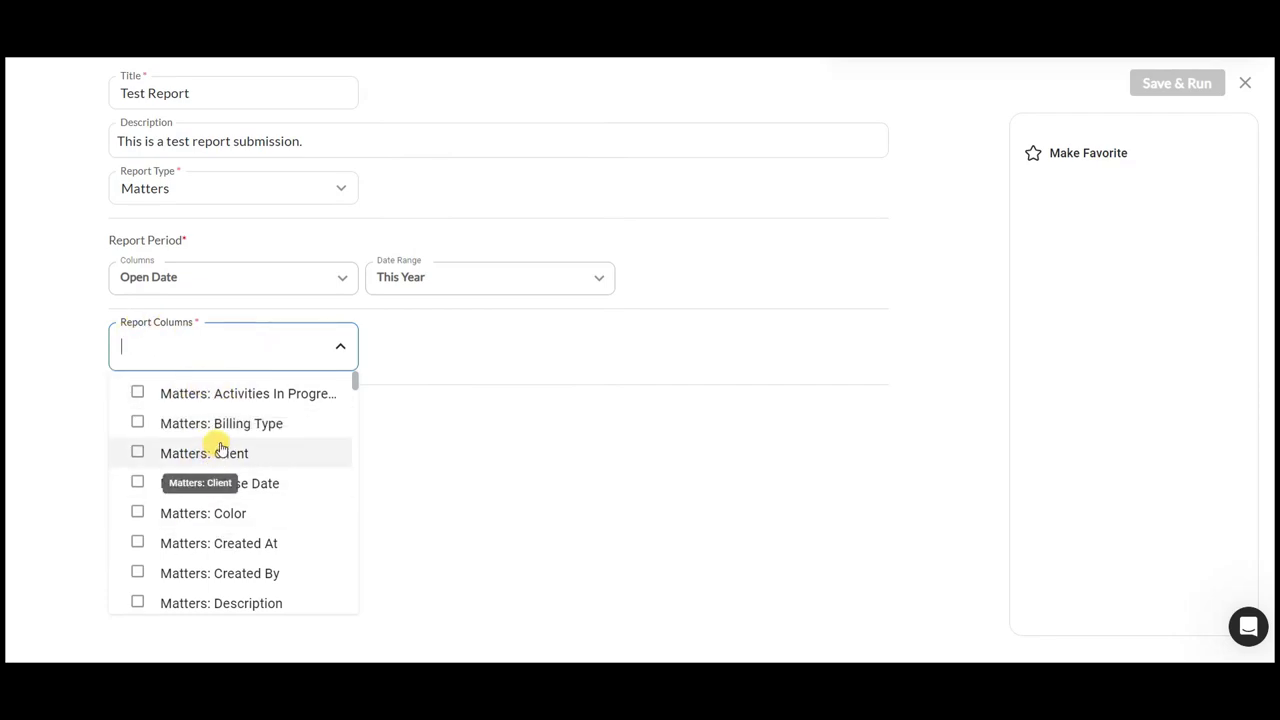
Tick Billing Type, Client, Close Date and Created At, then scroll through remaining fields.
click(137, 423)
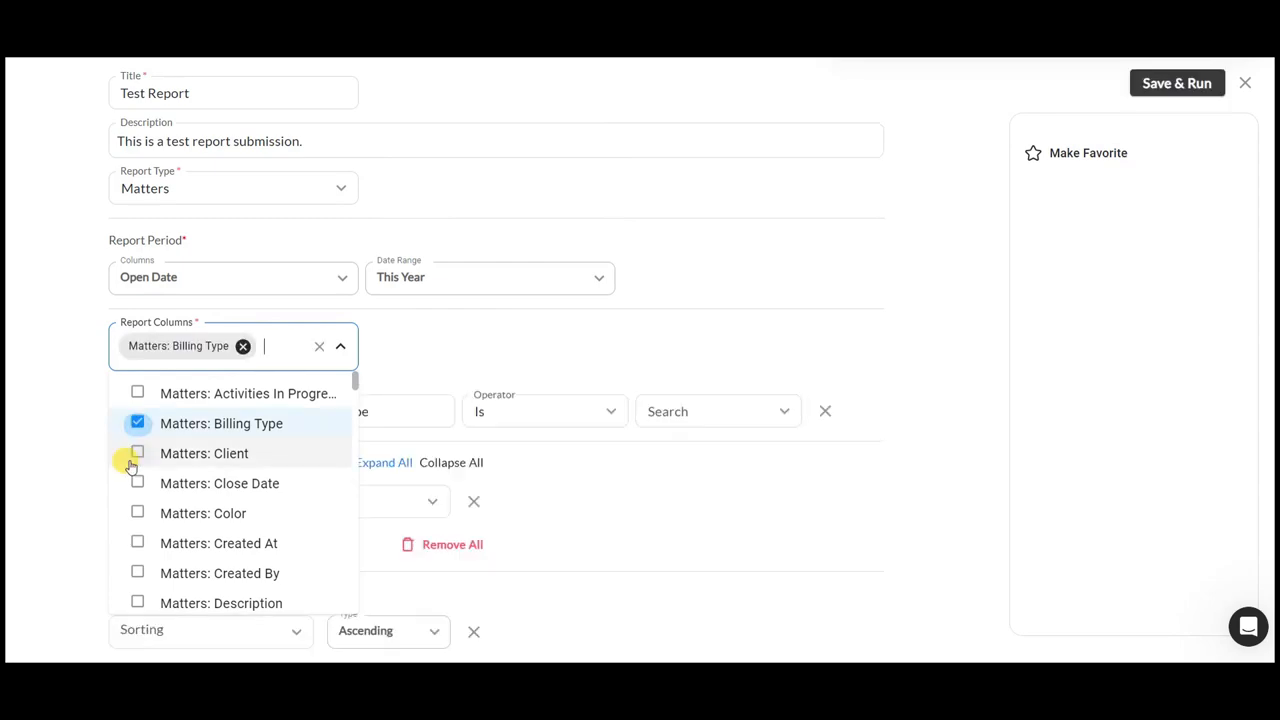
click(137, 453)
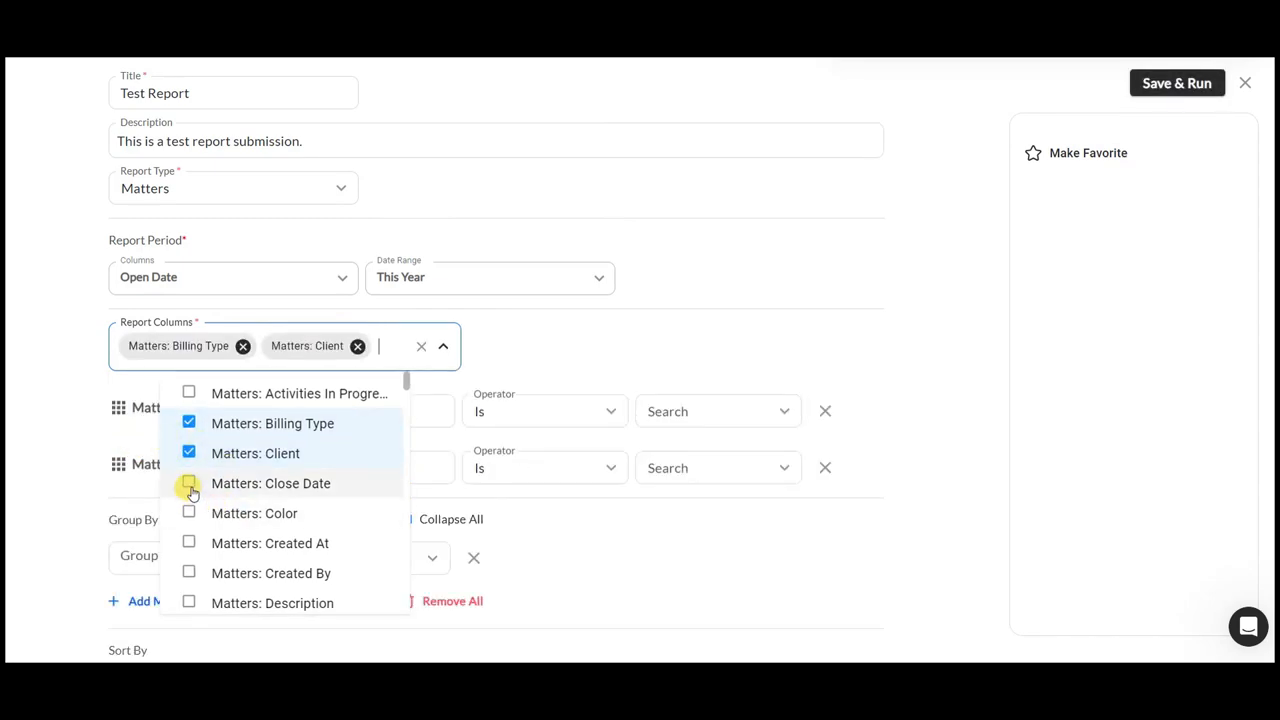
click(189, 483)
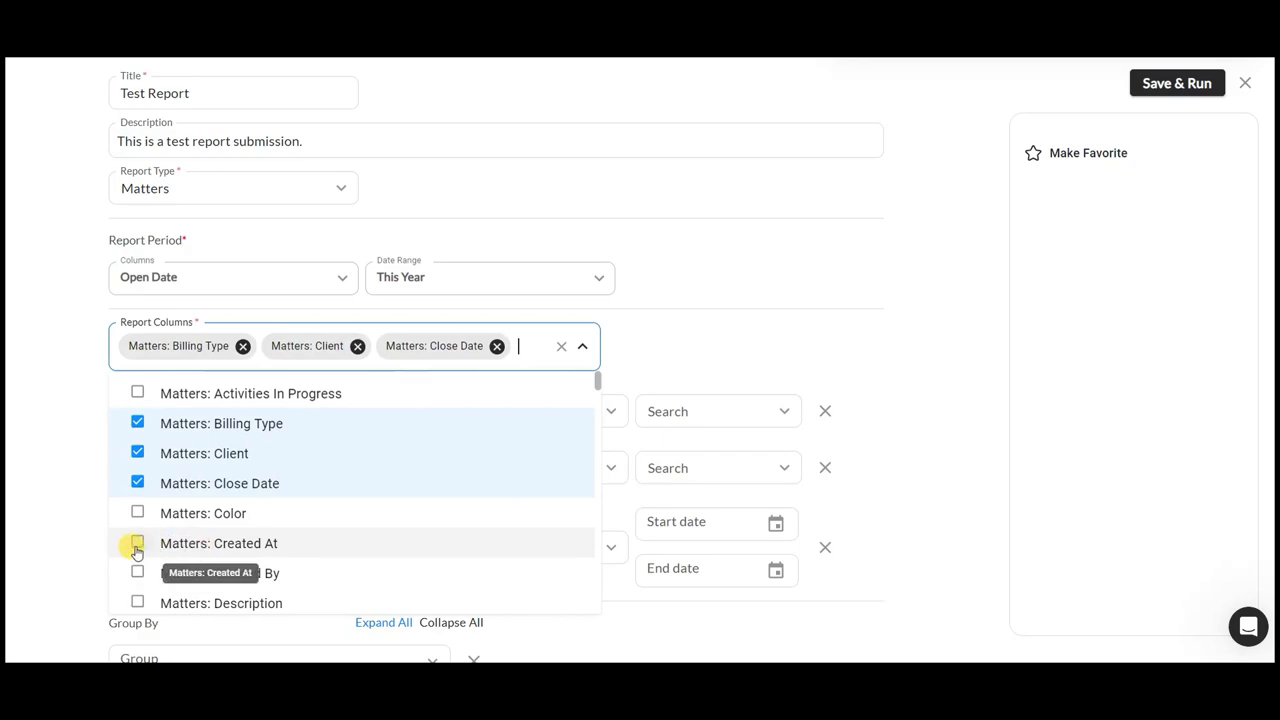
click(137, 543)
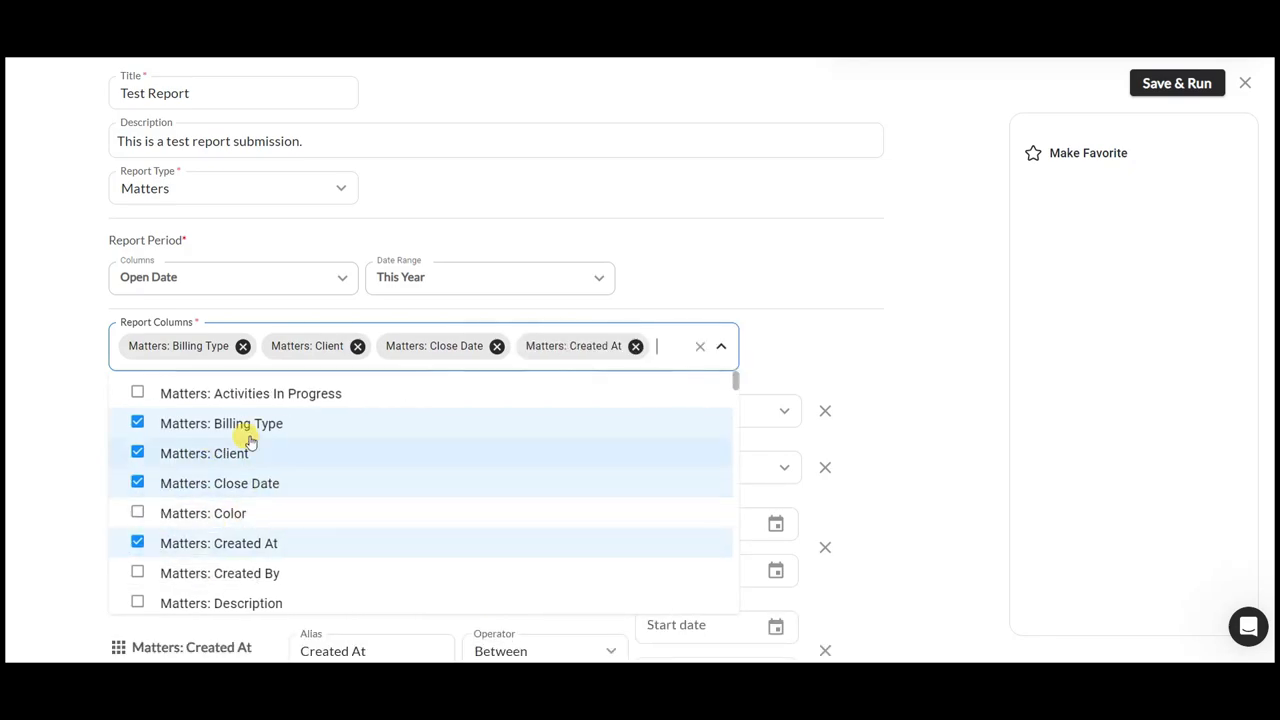
scroll(down, 3)
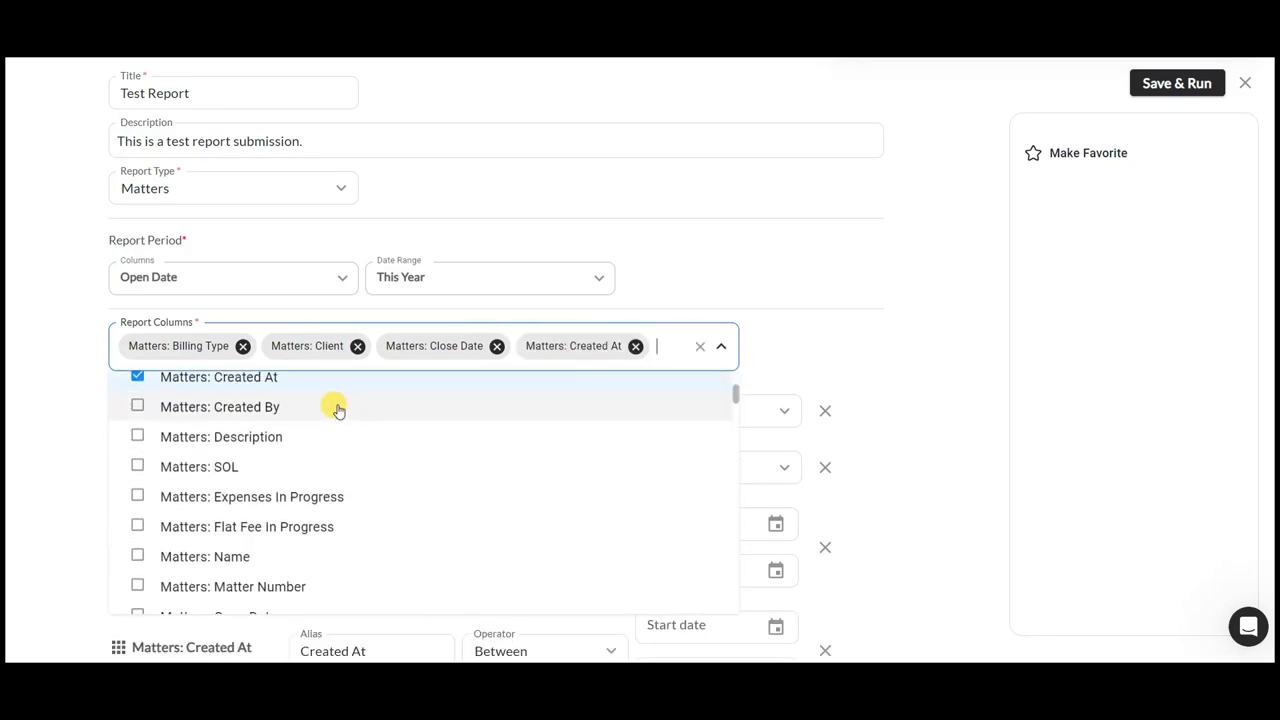
scroll(down, 3)
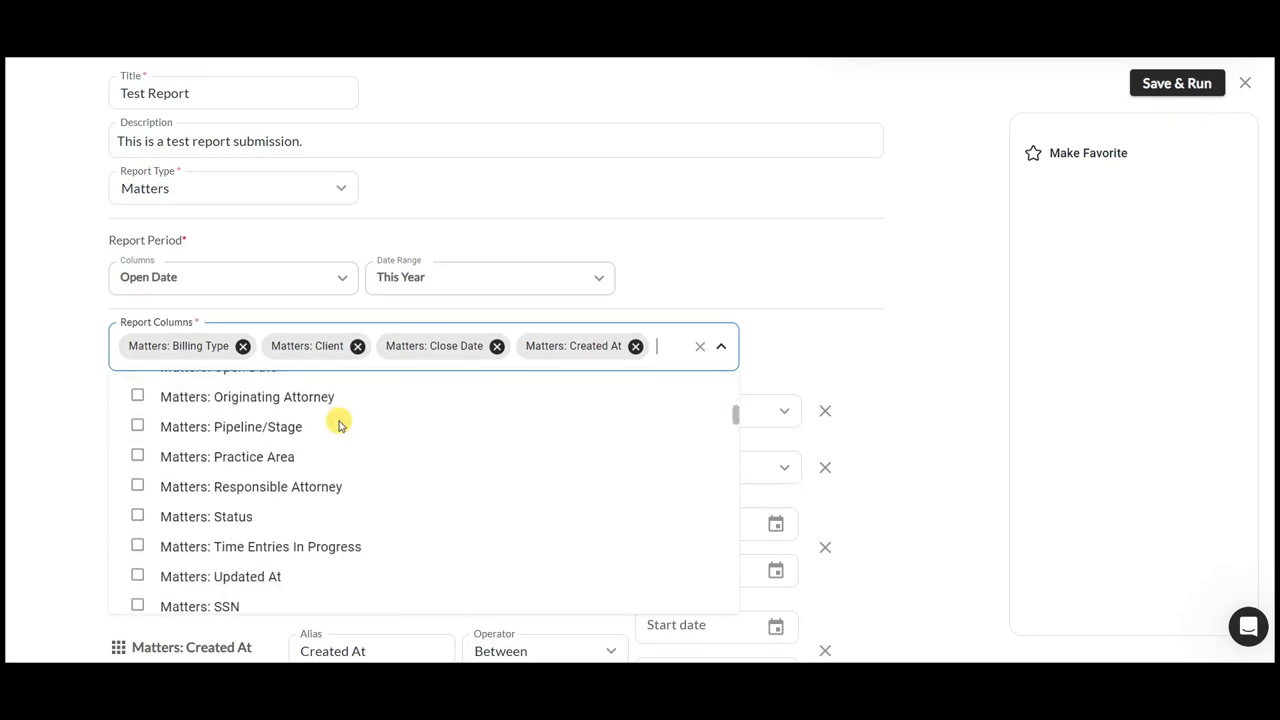
scroll(down, 3)
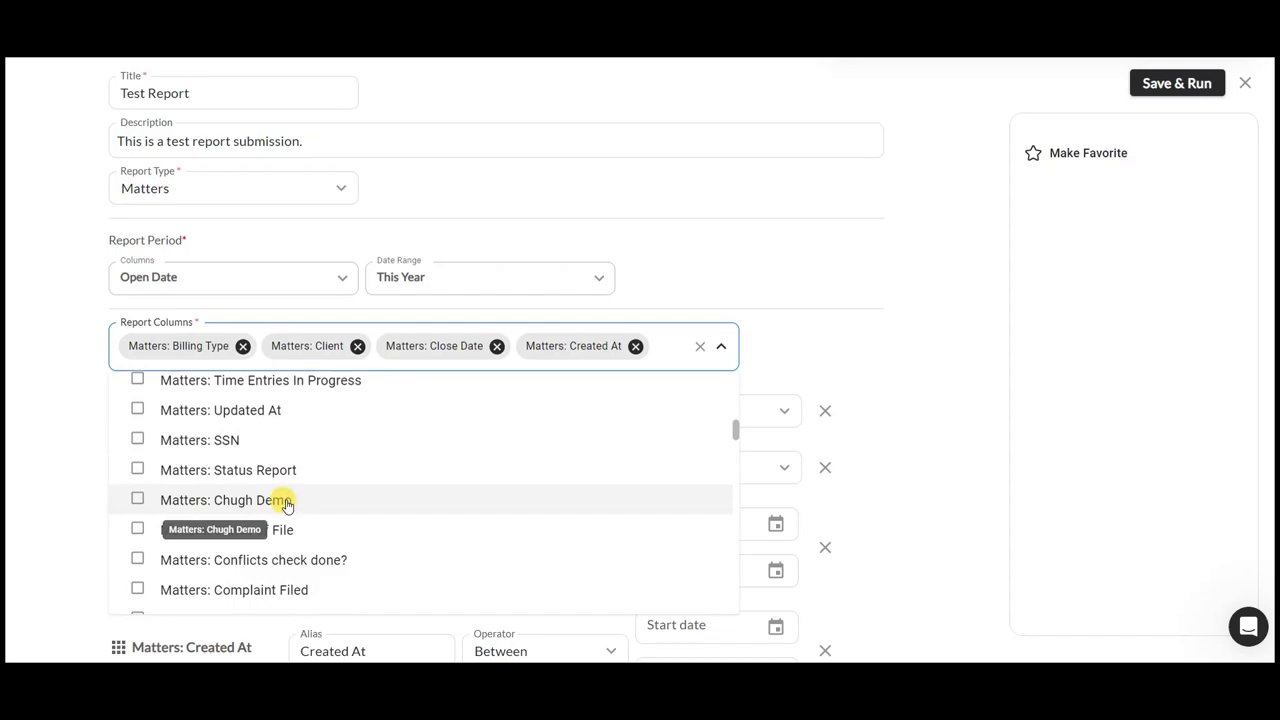
scroll(down, 3)
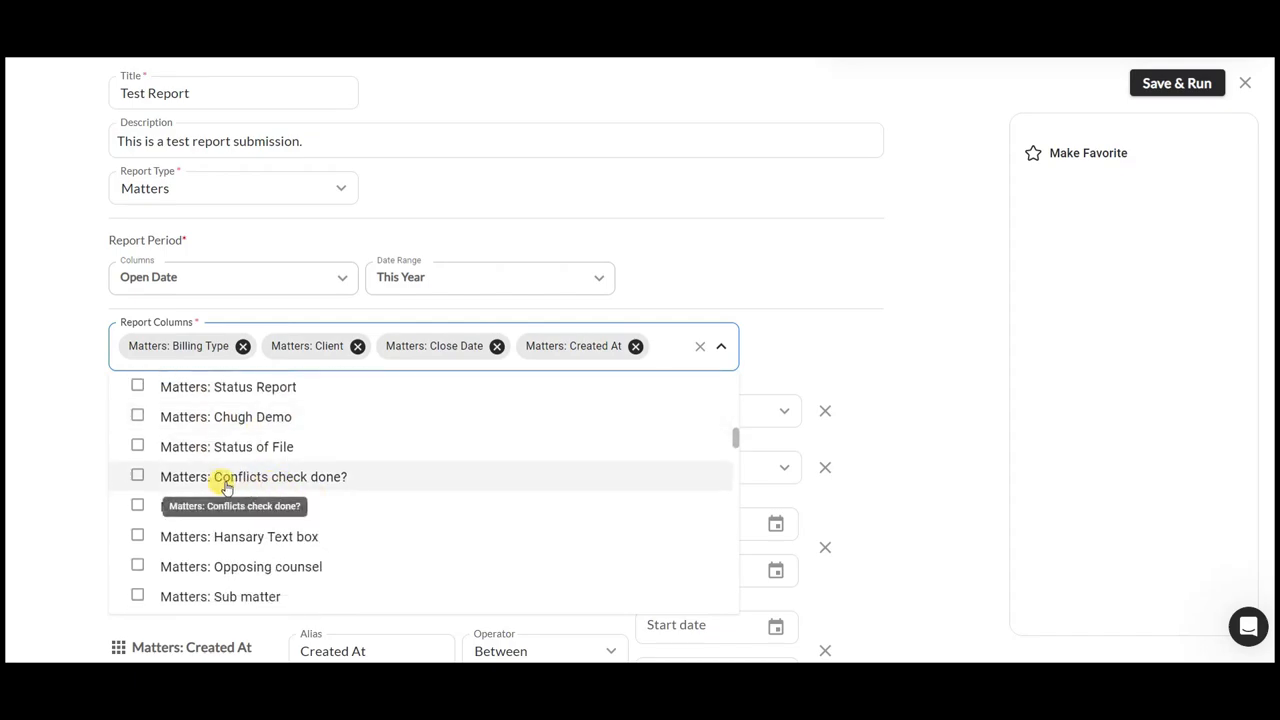
mouse_move(274, 481)
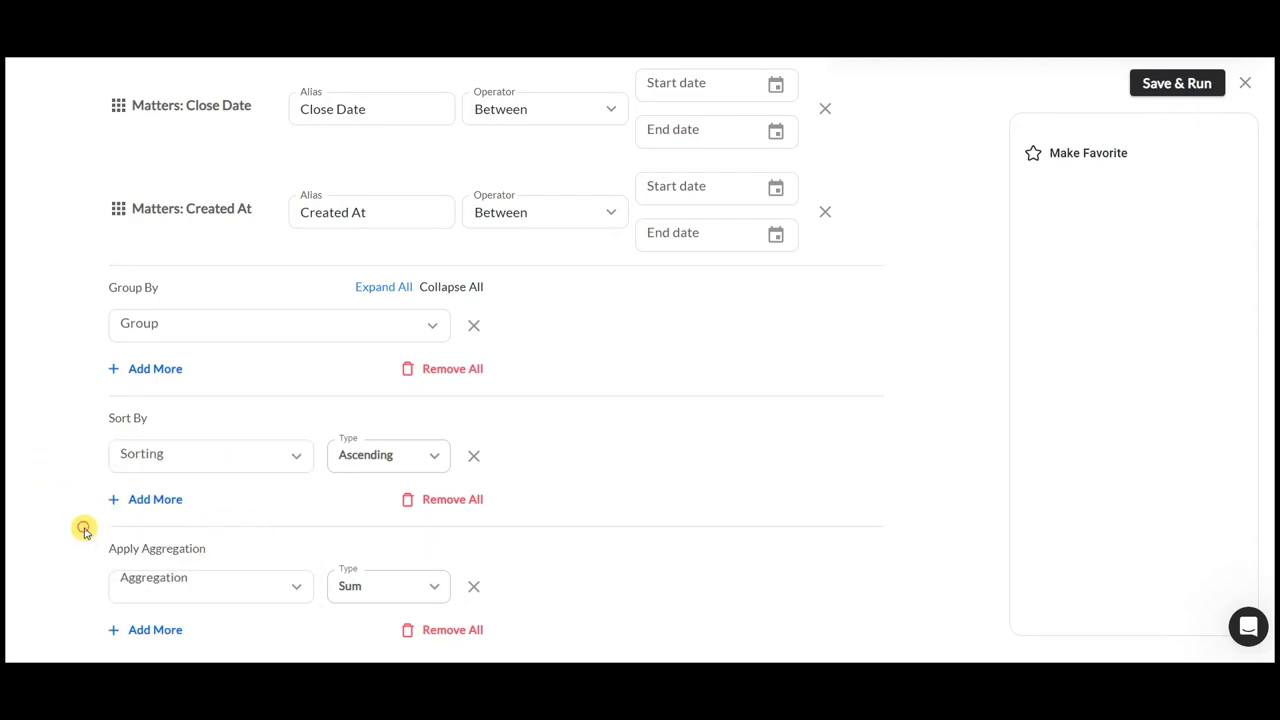
Select the Sorting field in the Test Report's sort settings.
click(210, 454)
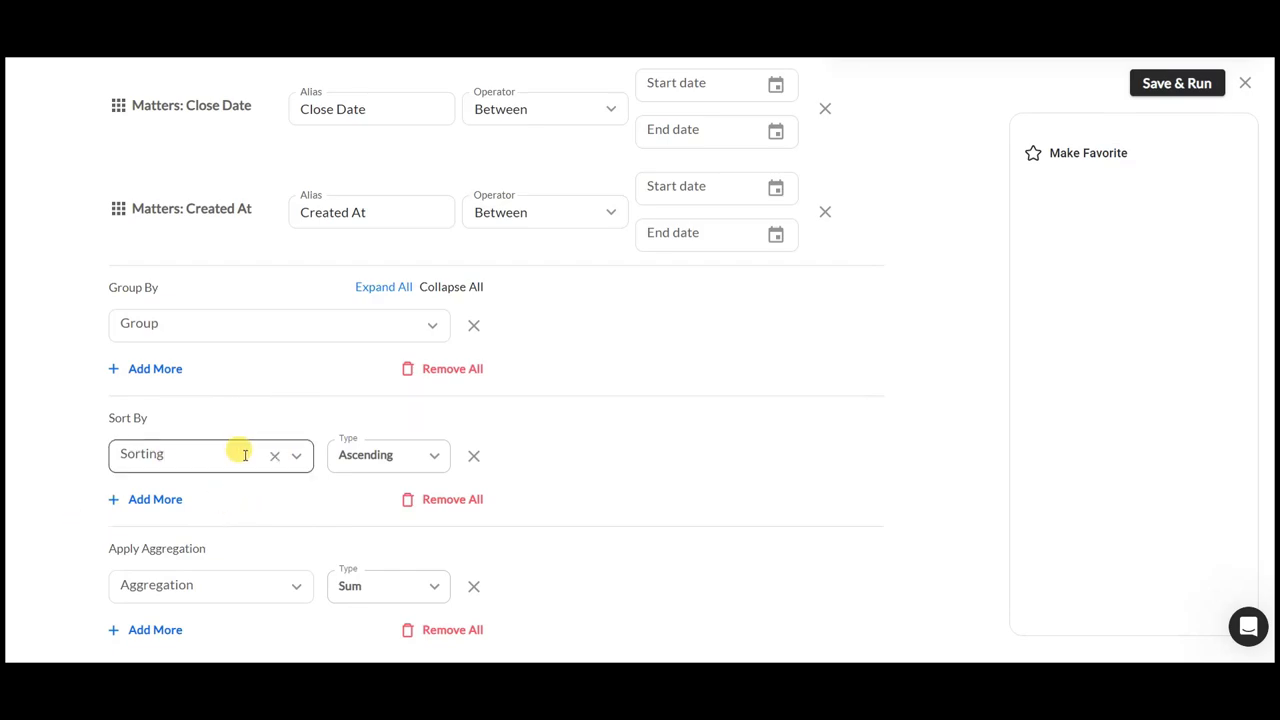